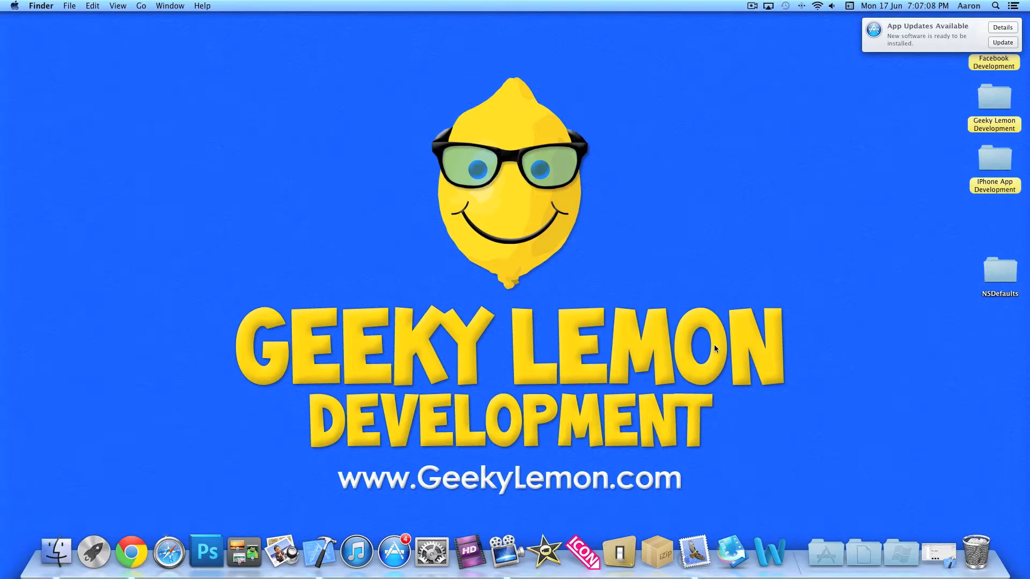
mouse_move(932, 508)
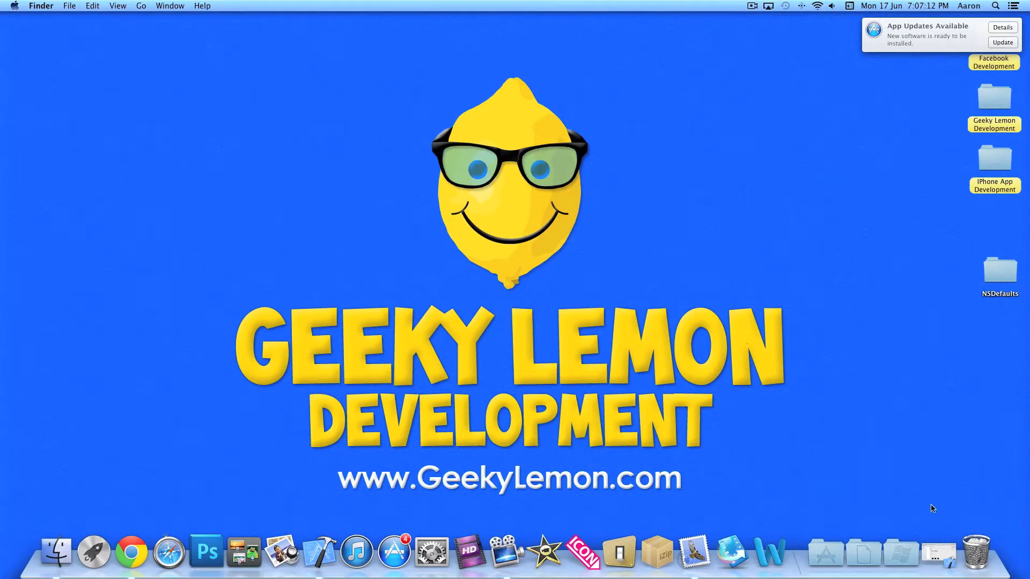
Step: Open the NSDefaults project from the desktop in Xcode
double_click(1000, 268)
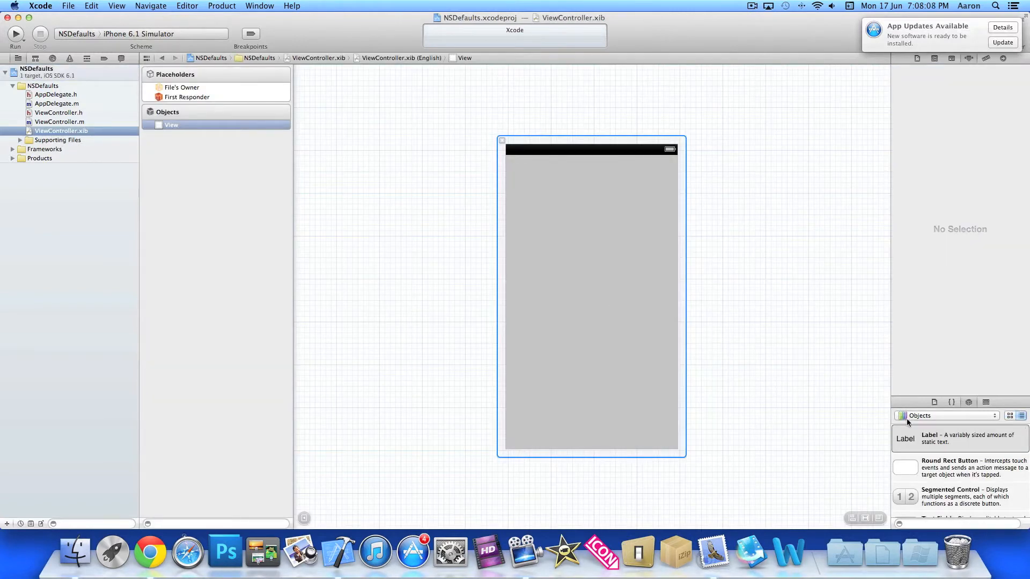
Step: Place a Label near the top of the view and a Round Rect Button just beneath it
drag(905, 438, 528, 172)
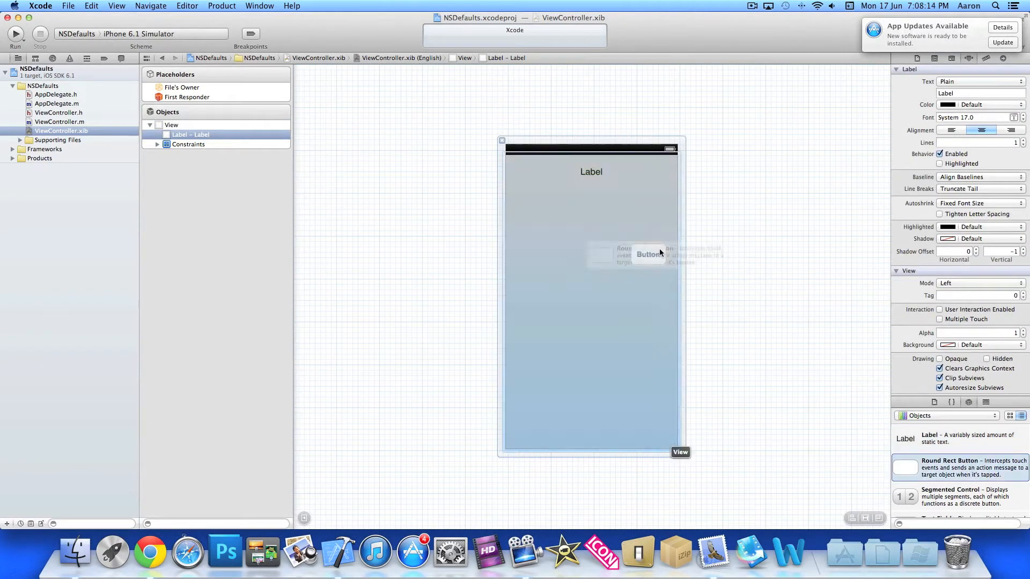
drag(651, 254, 535, 192)
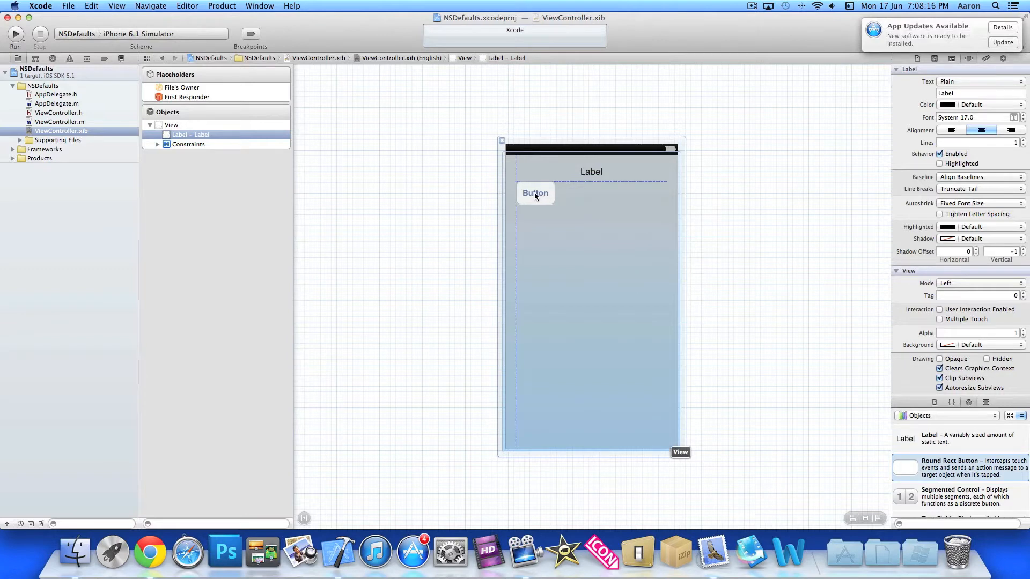
click(535, 192)
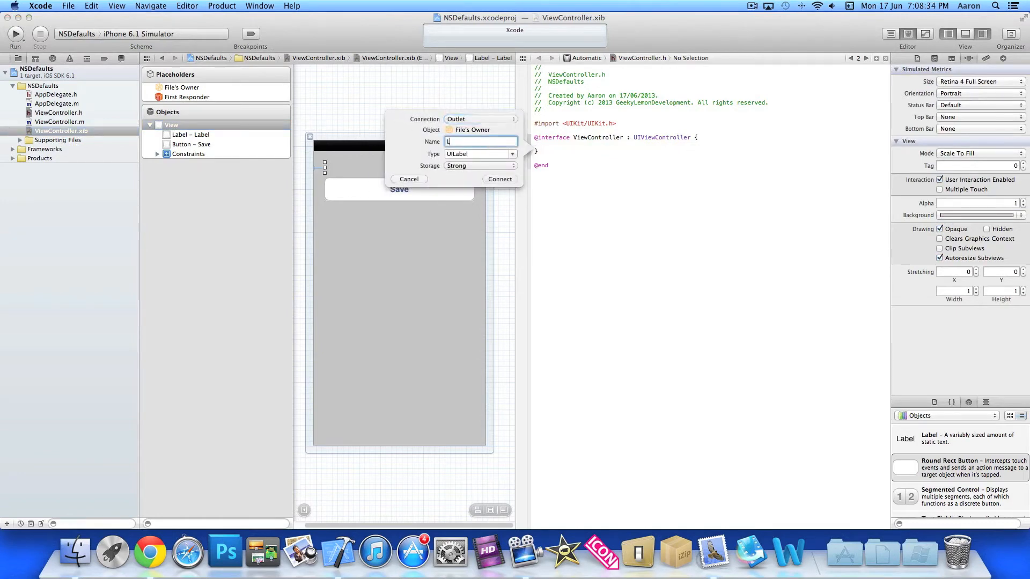
Step: Connect the label as outlet Label and the button as action SaveButton in ViewController.h
click(499, 179)
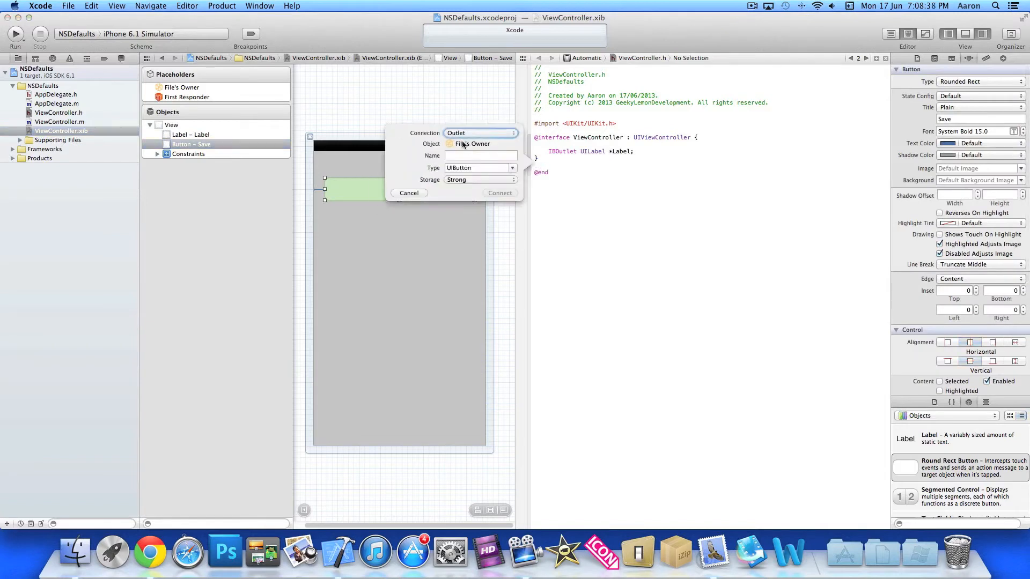
click(479, 133)
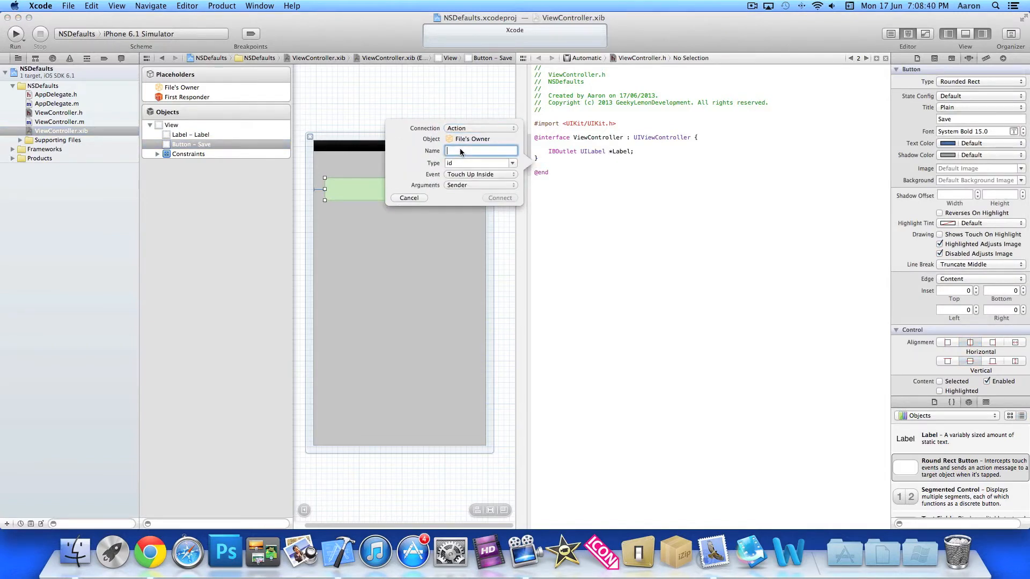
text(SaveButton)
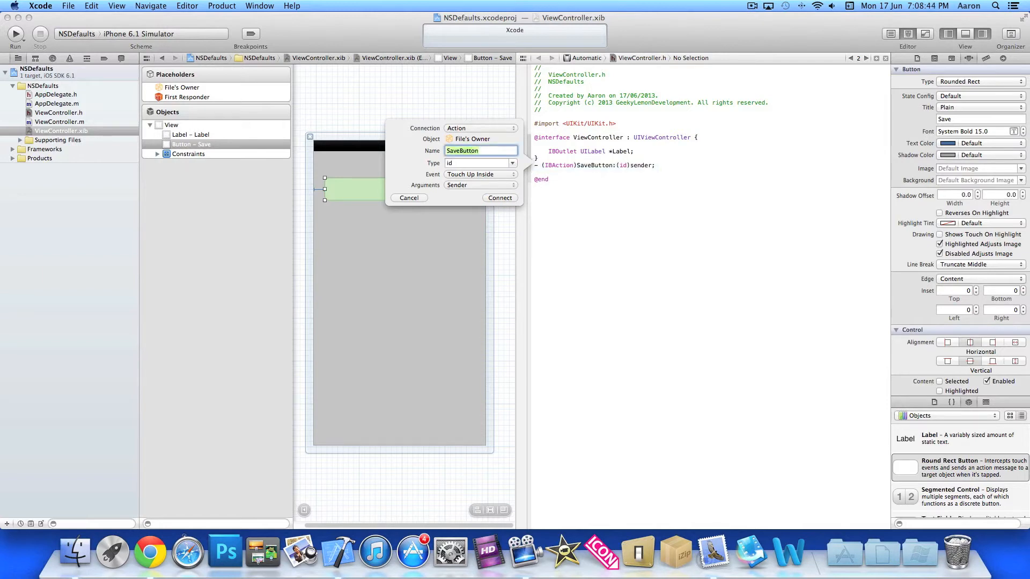
click(499, 197)
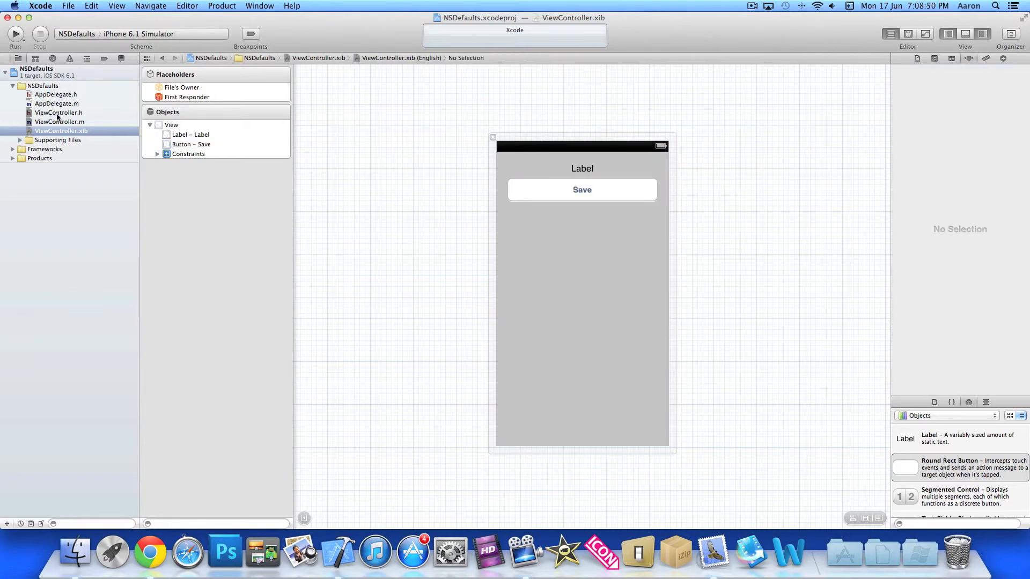
Step: Switch from ViewController.h to the ViewController.m implementation file
click(58, 113)
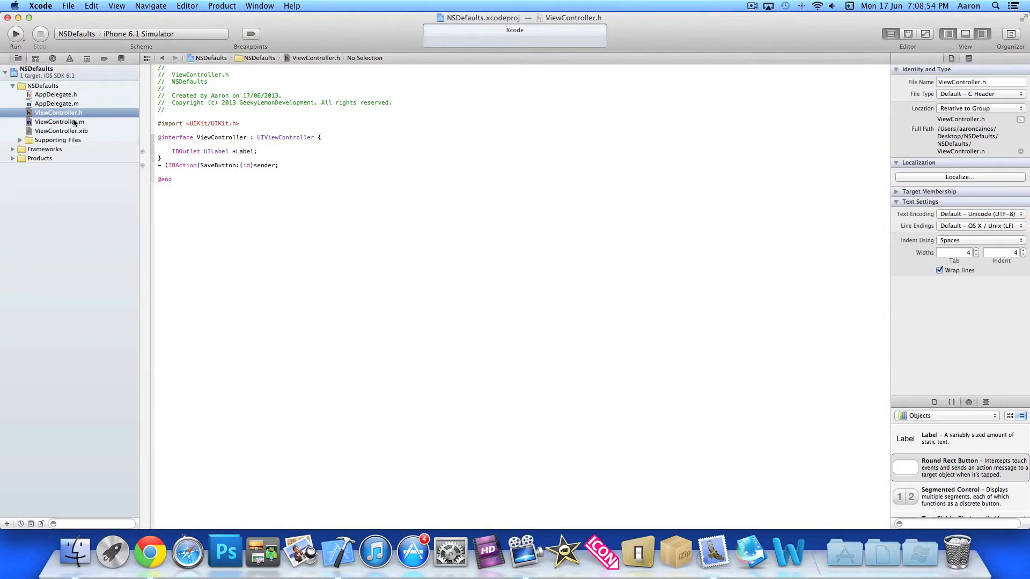
click(59, 121)
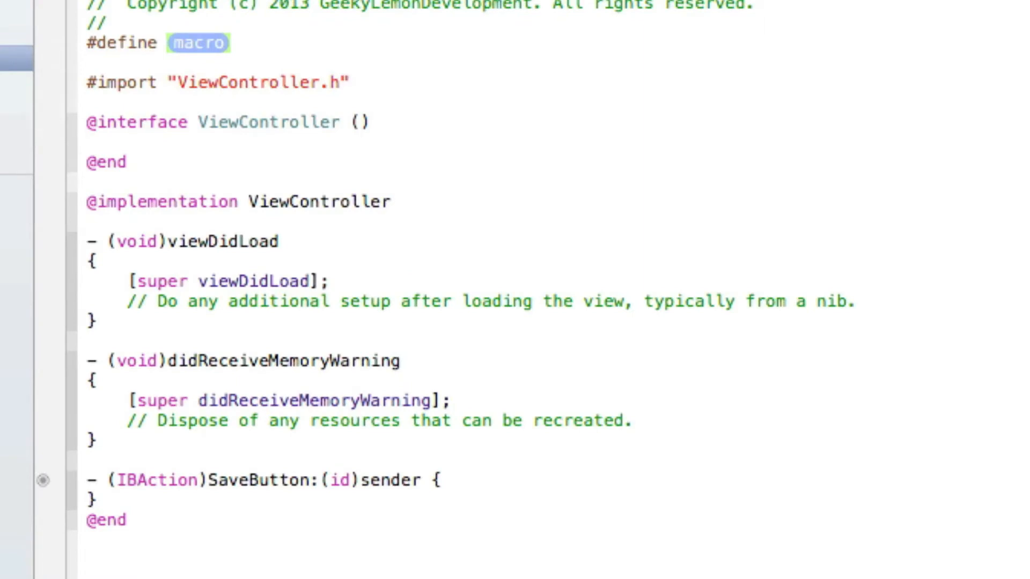
Step: Define k_Save as the string @"Save" at the top of ViewController.m
text(k_)
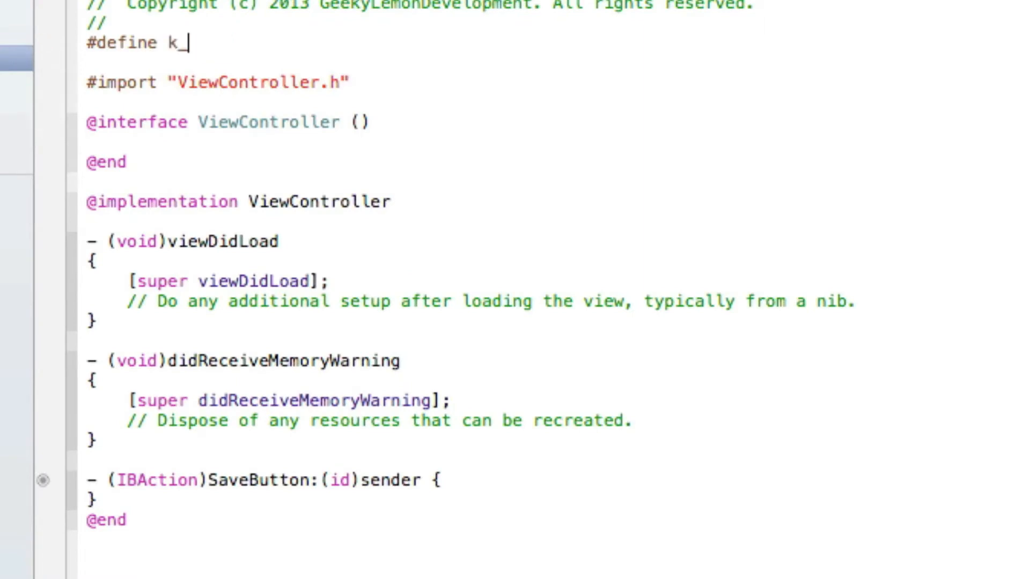
text(Save)
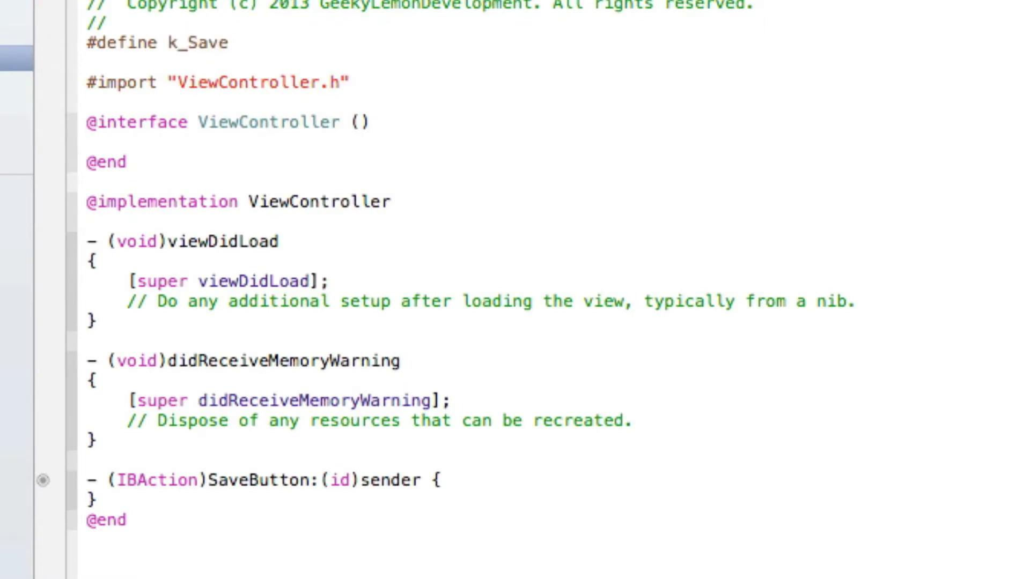
text(@)
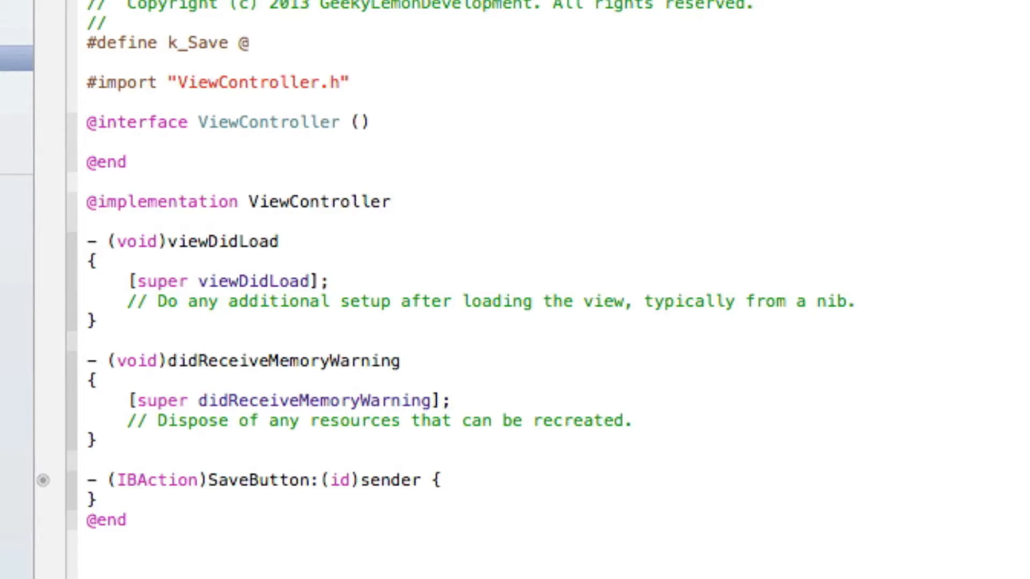
text("")
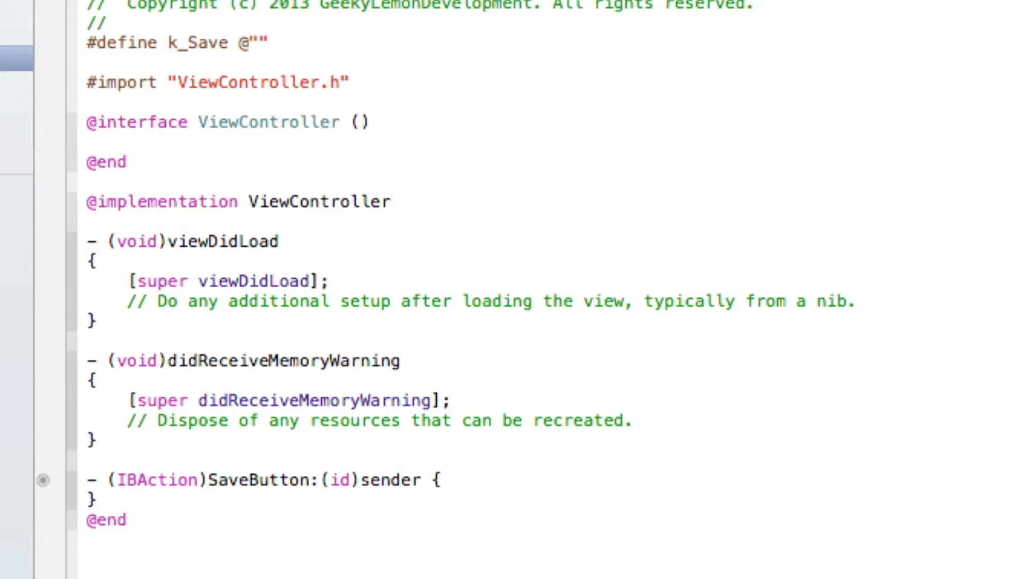
text(;)
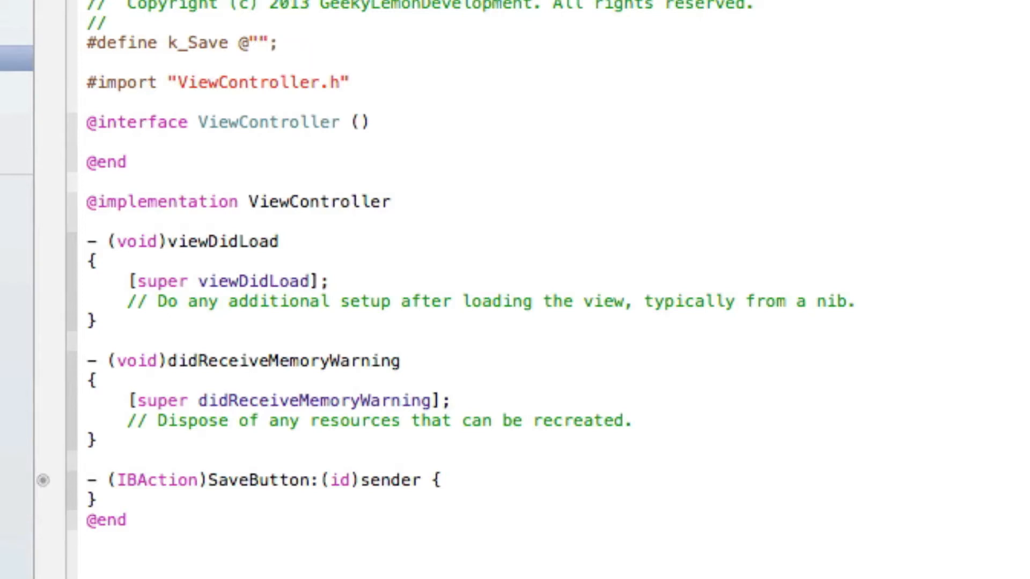
text(Sav)
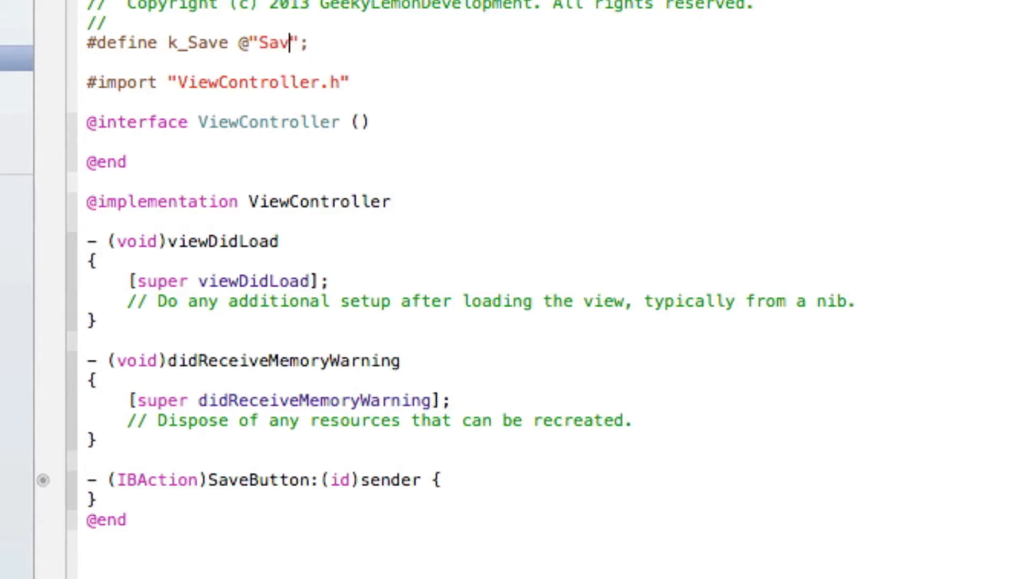
text(e)
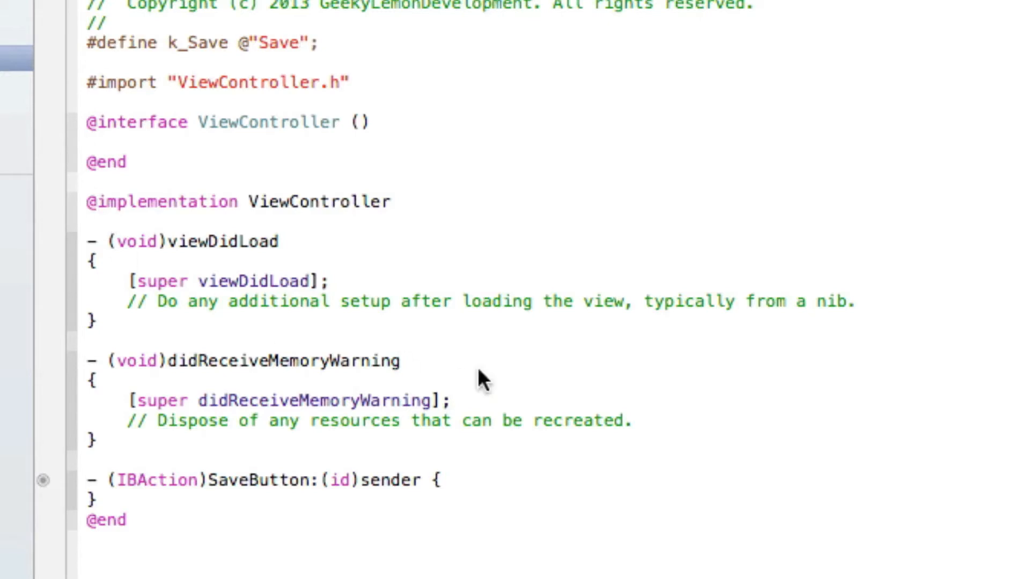
mouse_move(893, 314)
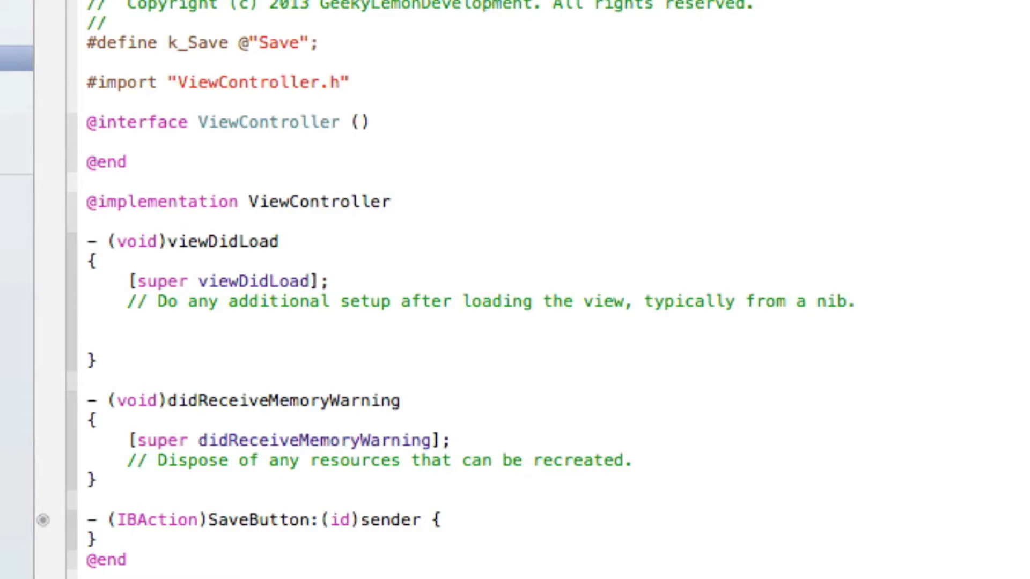
Step: In viewDidLoad, store [NSUserDefaults standardUserDefaults] in savedapp
text(NSUserDefaults)
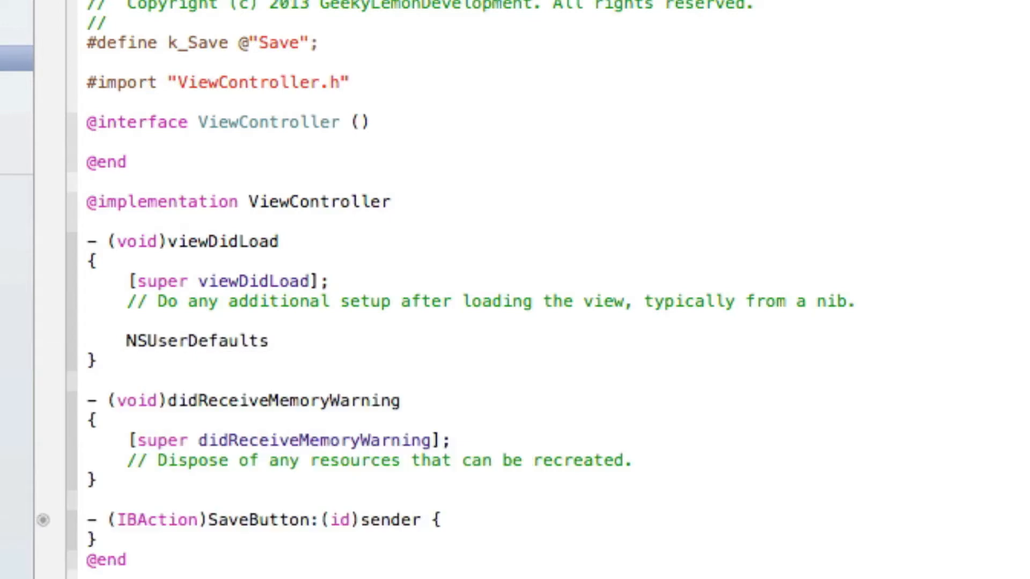
text(*)
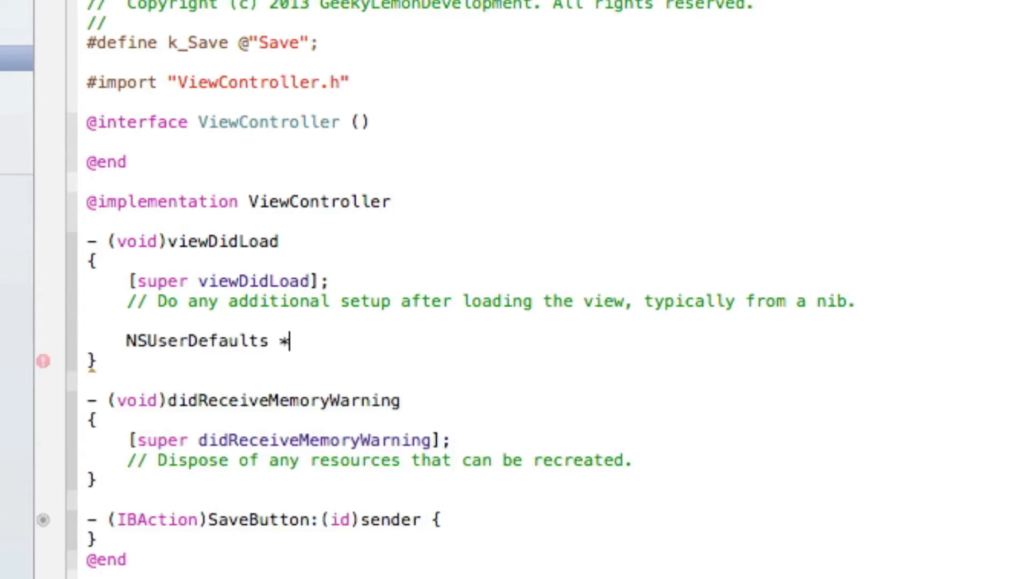
text(savedapp =)
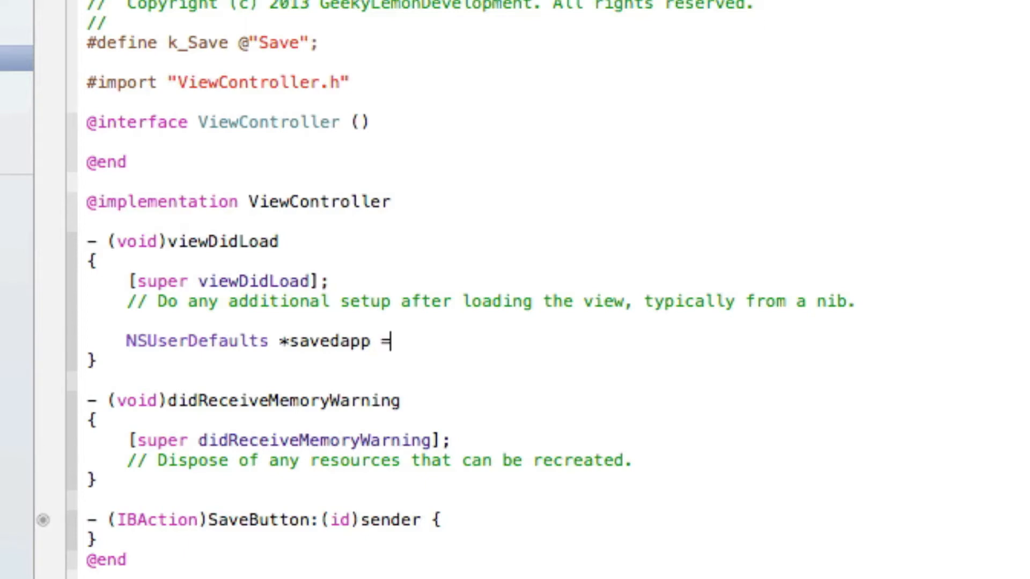
text([NSUserDefault)
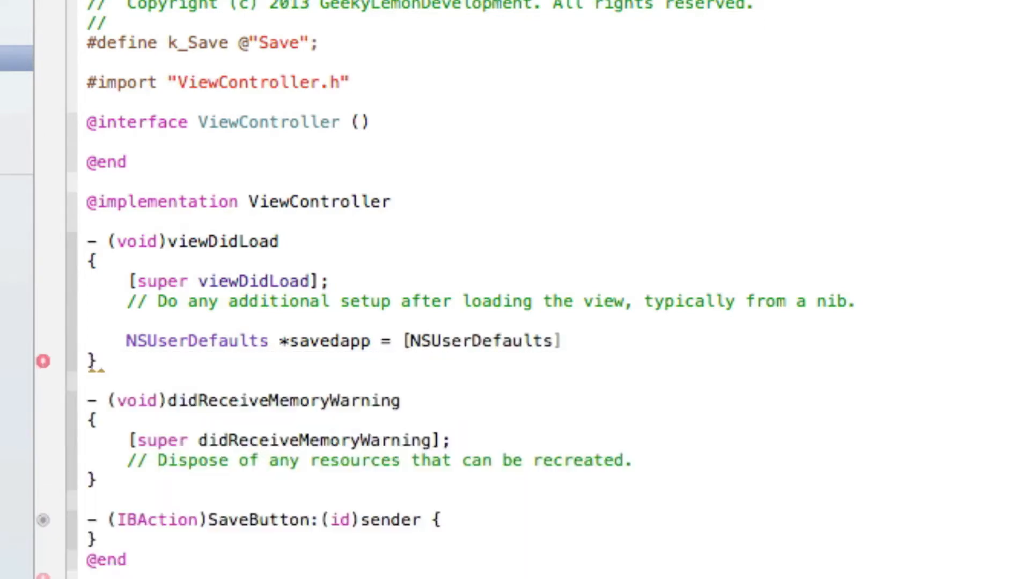
text(standardUserDefaults)
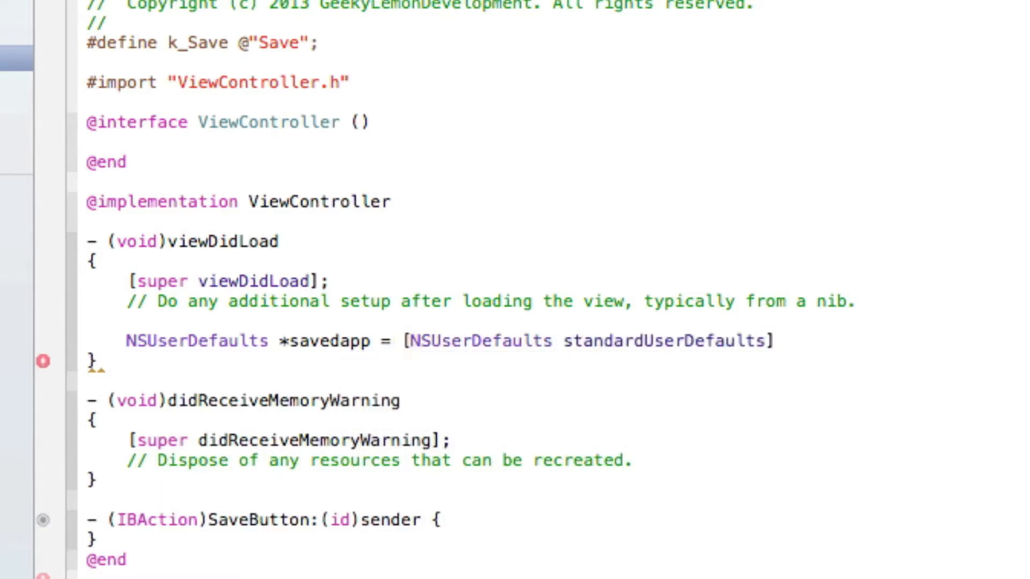
text(;)
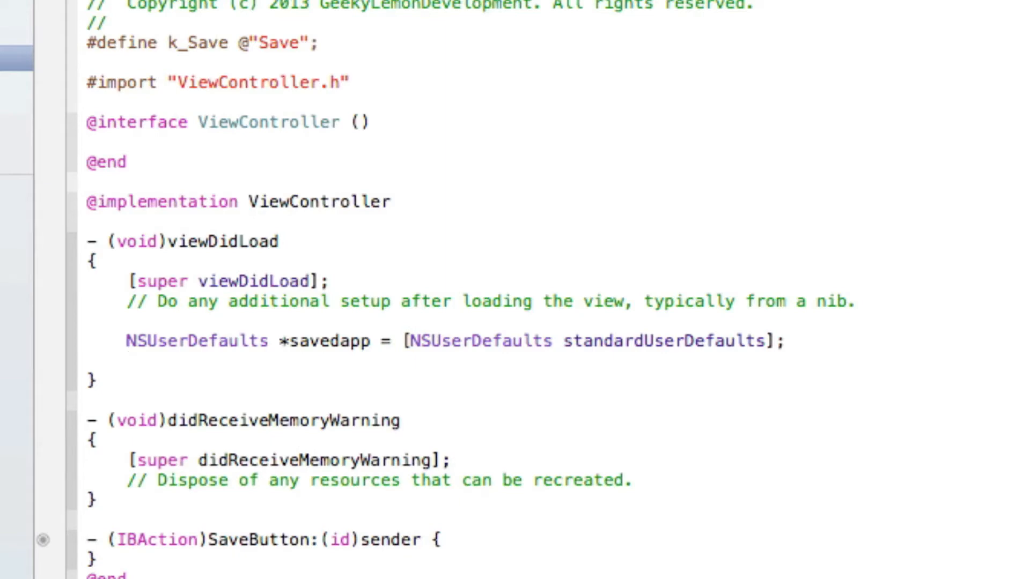
Step: Read bool saved from savedapp with boolForKey:k_Save
text(bool)
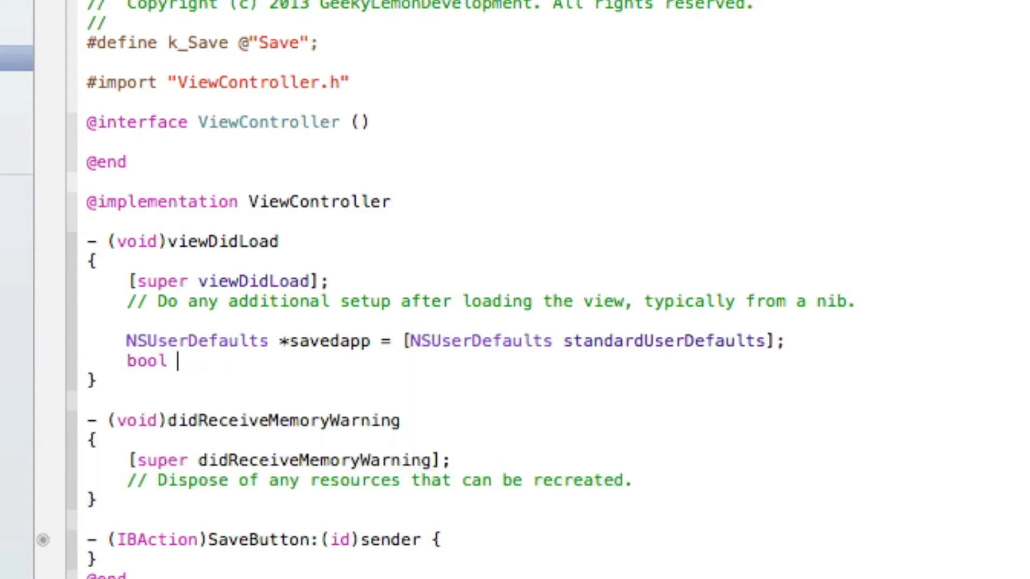
text(sa)
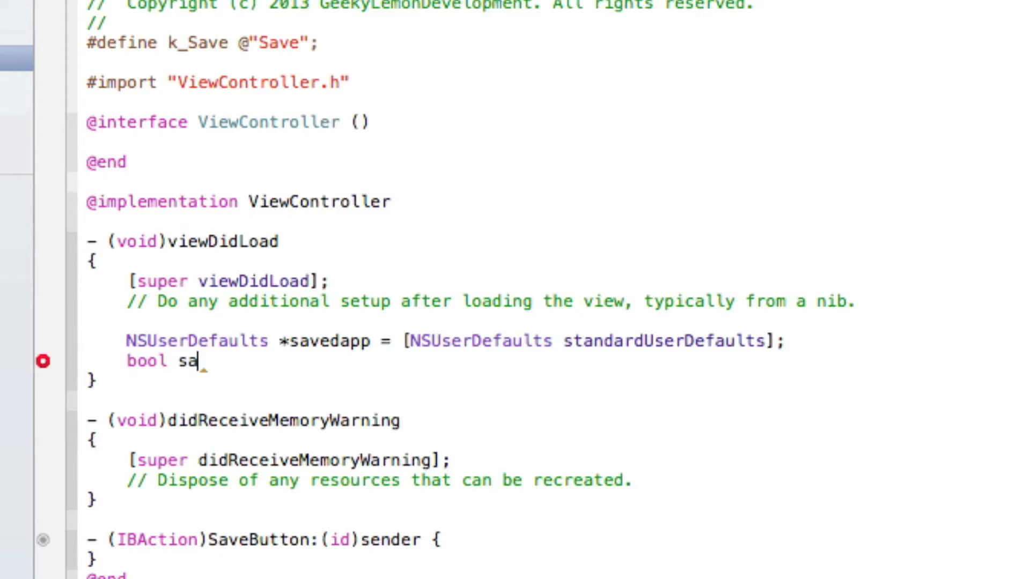
text(ved = [savedapp)
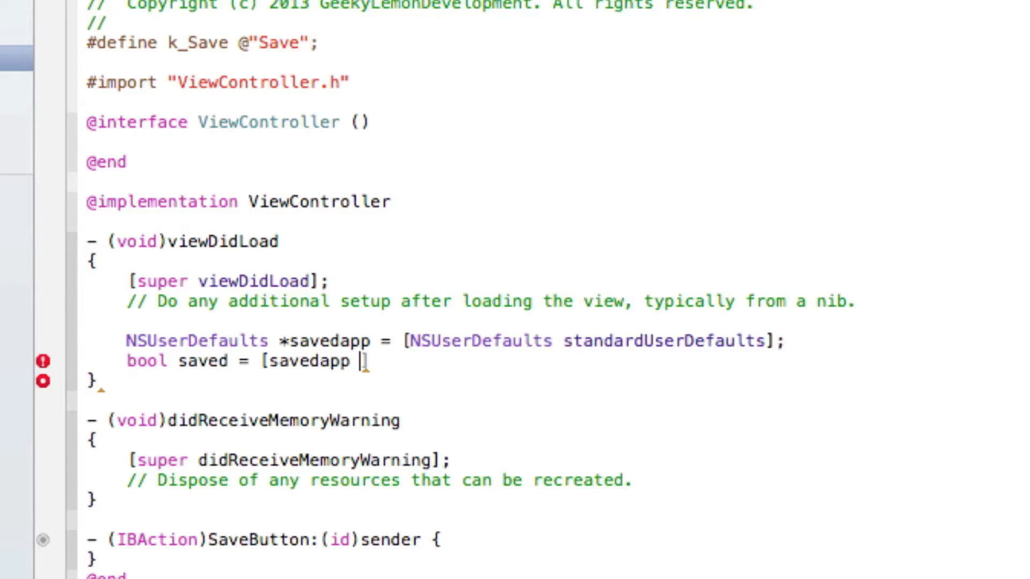
text(boolForKey:)
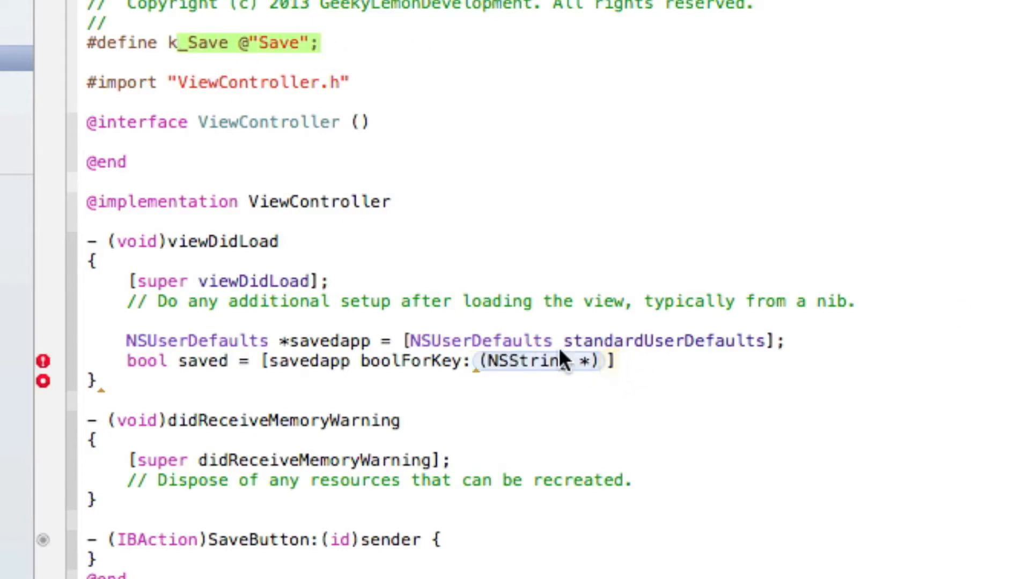
text(k_Save)
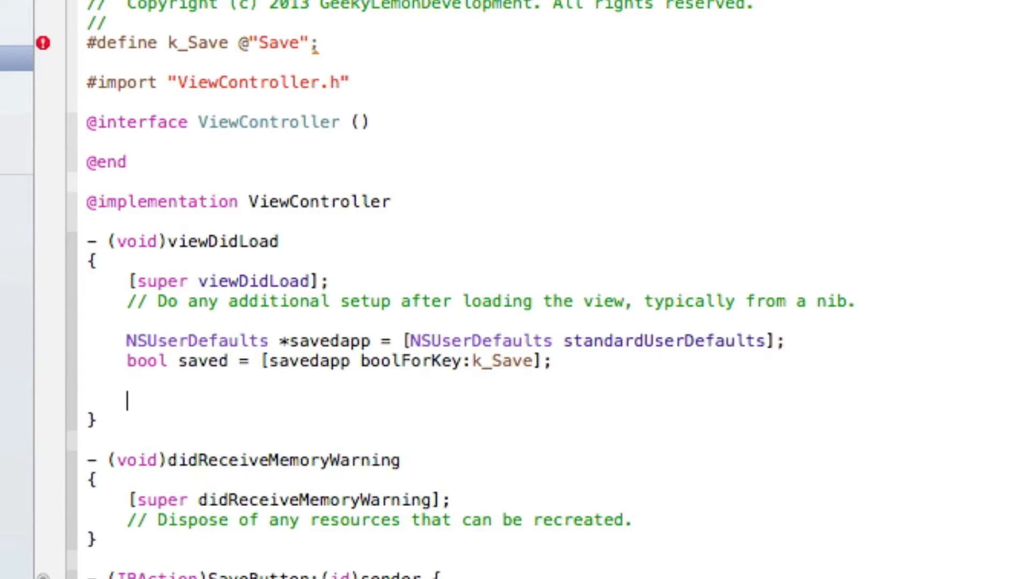
mouse_move(427, 112)
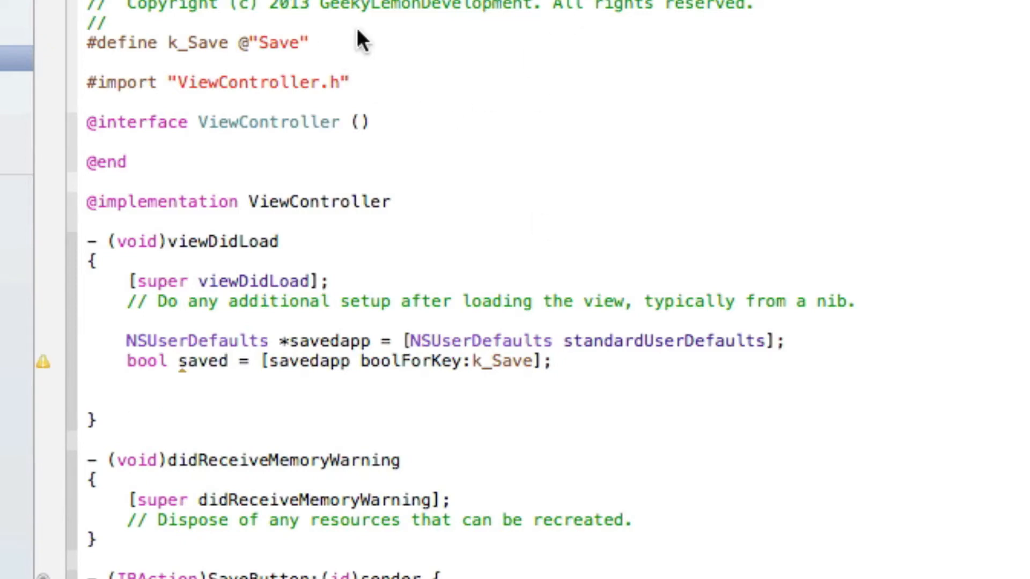
mouse_move(164, 401)
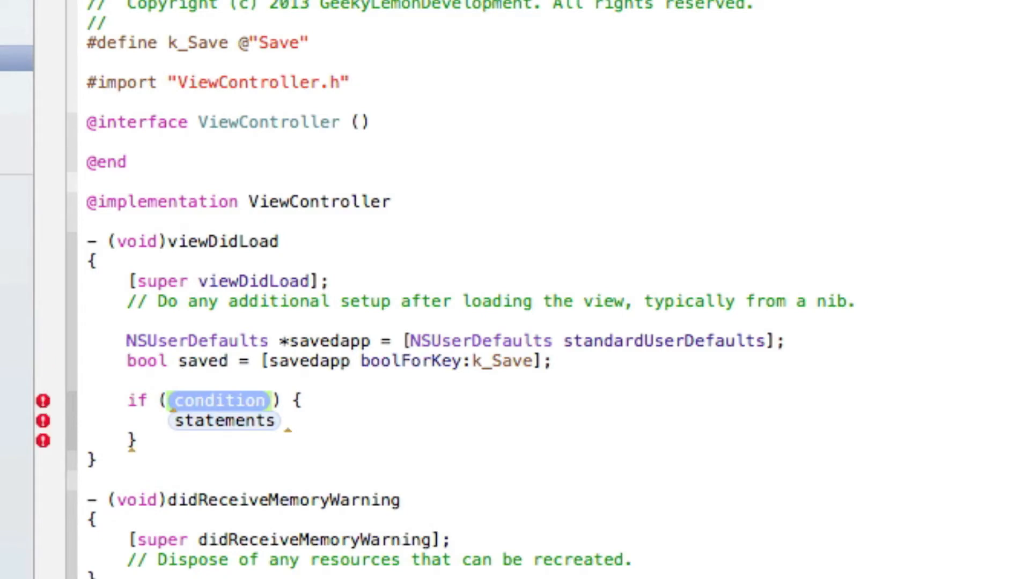
Step: Add an if (!saved) block commented ////notsaved and an else block commented /////saved
text(!savedapp)
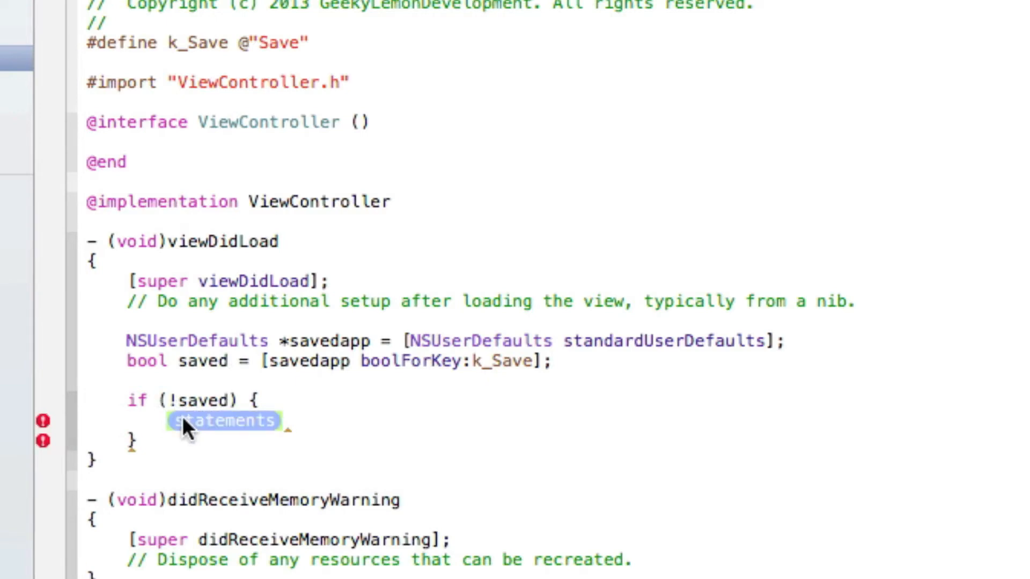
text(////)
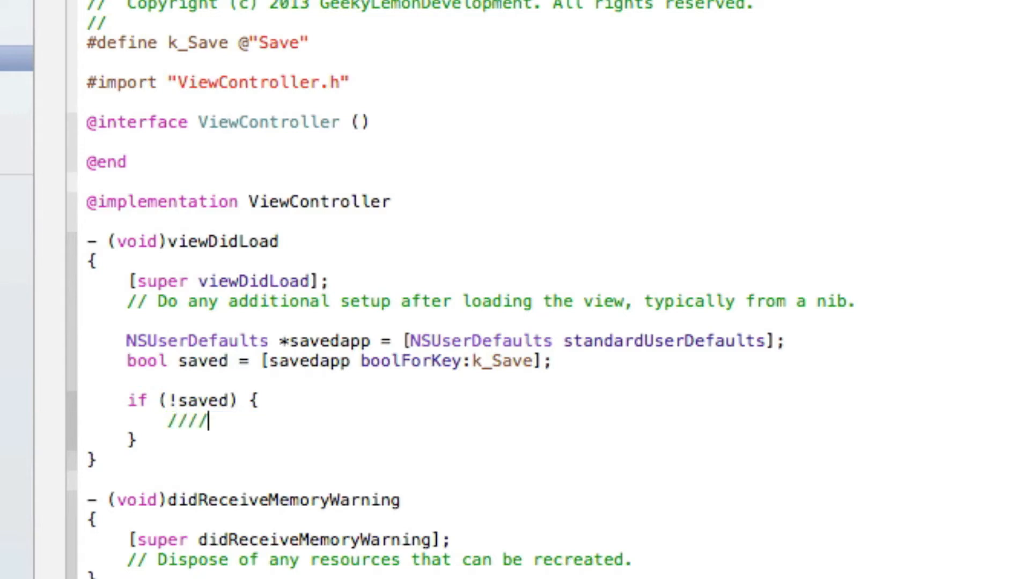
text(notsa)
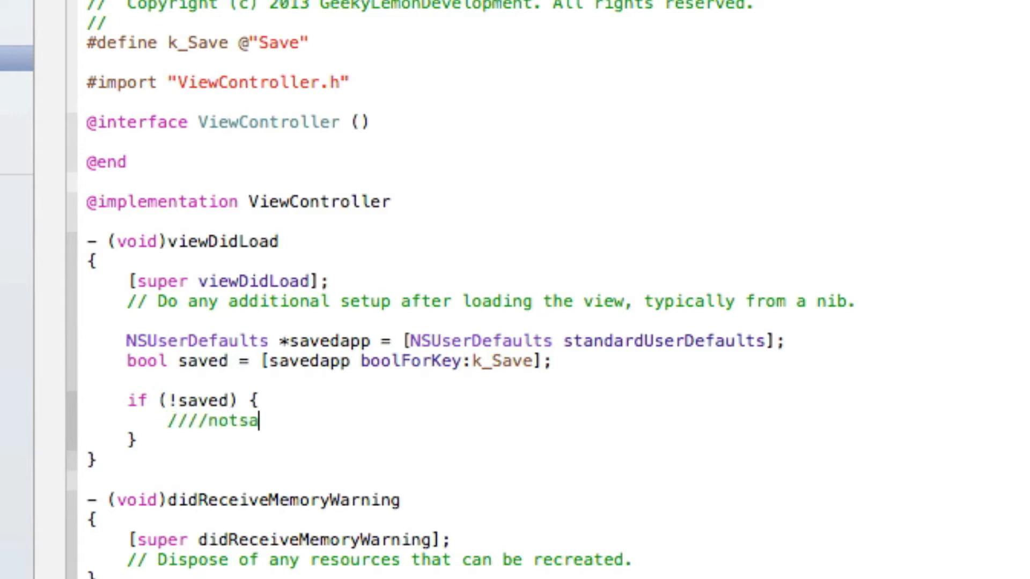
text(ved} e)
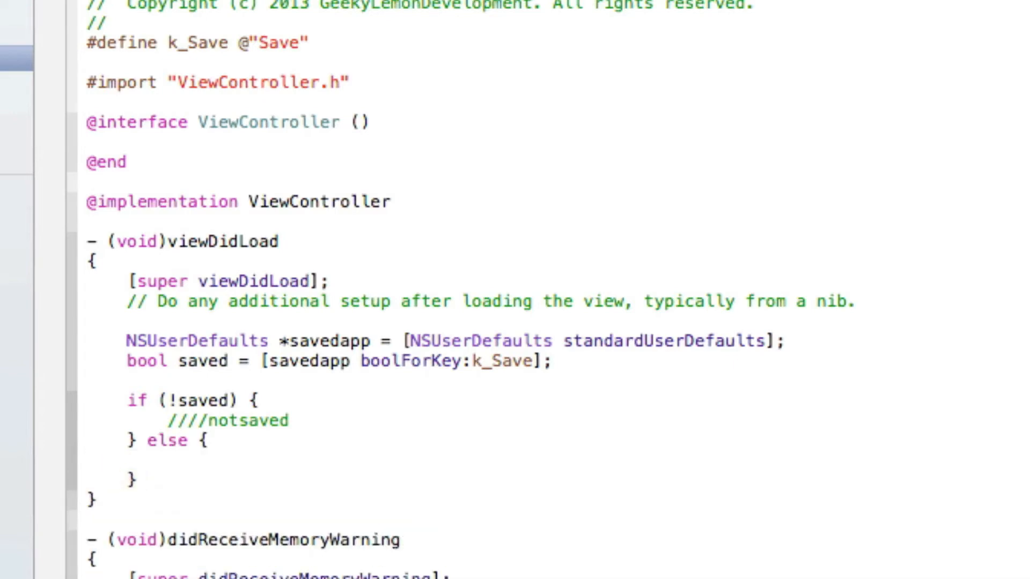
text(/////saved)
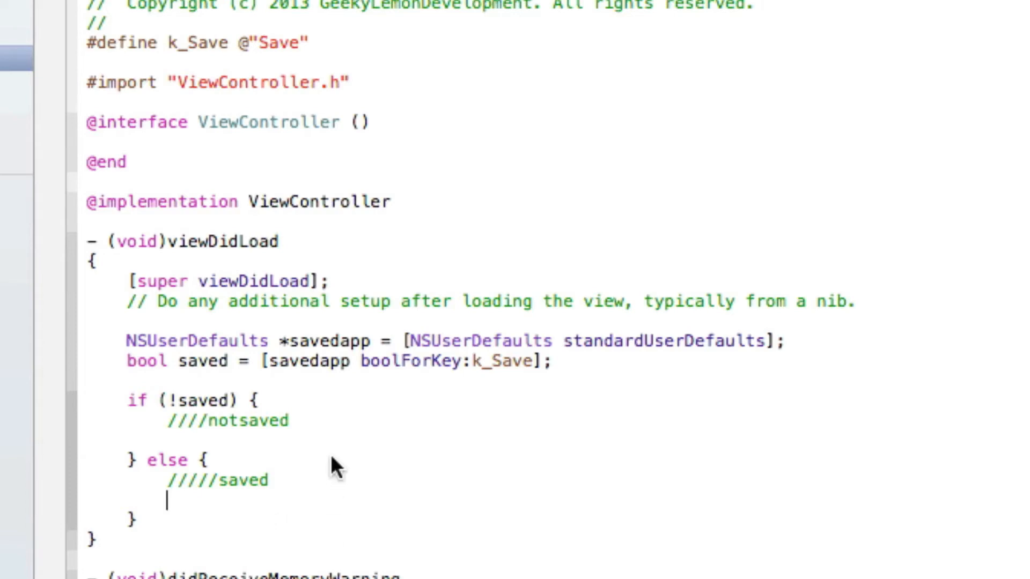
Step: In the if branch set Label.text to "App has not been saved"
text(Label)
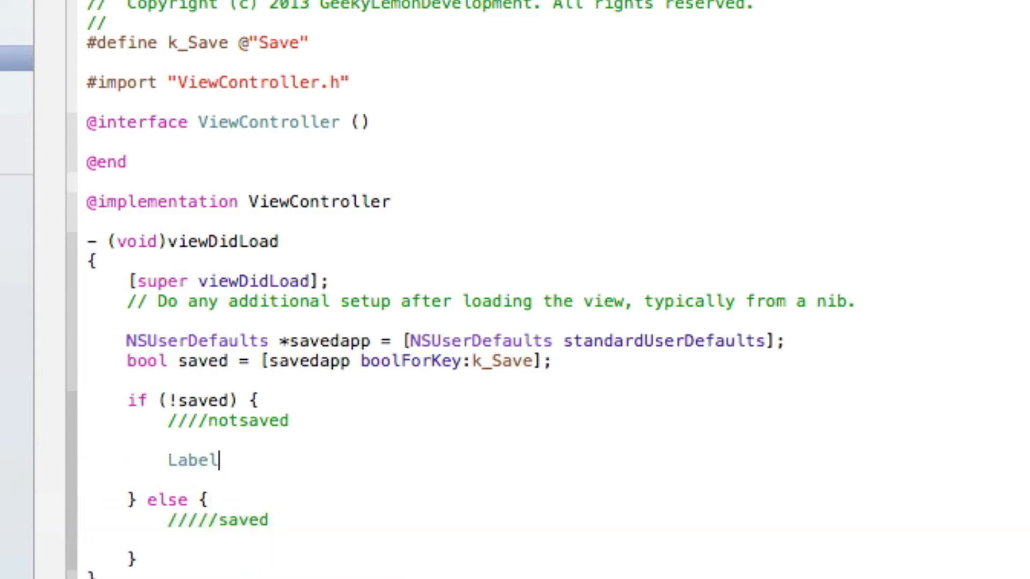
text(.text)
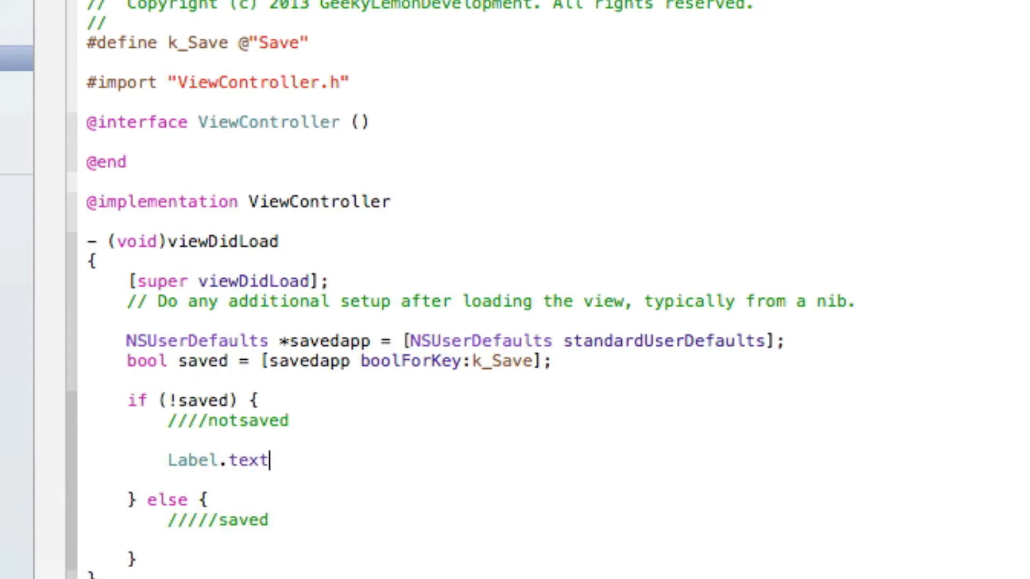
text(@)
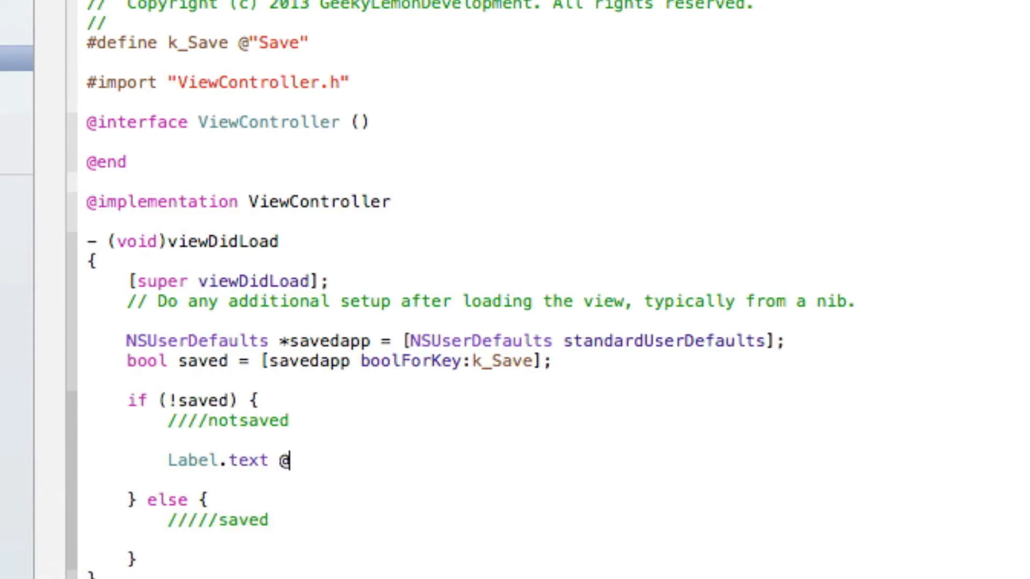
text(self)
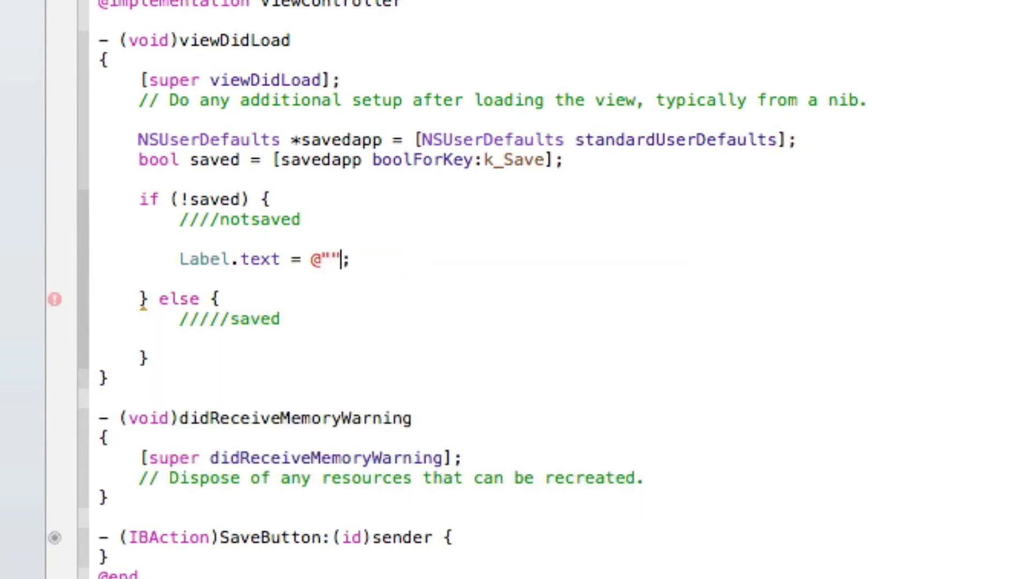
text(App)
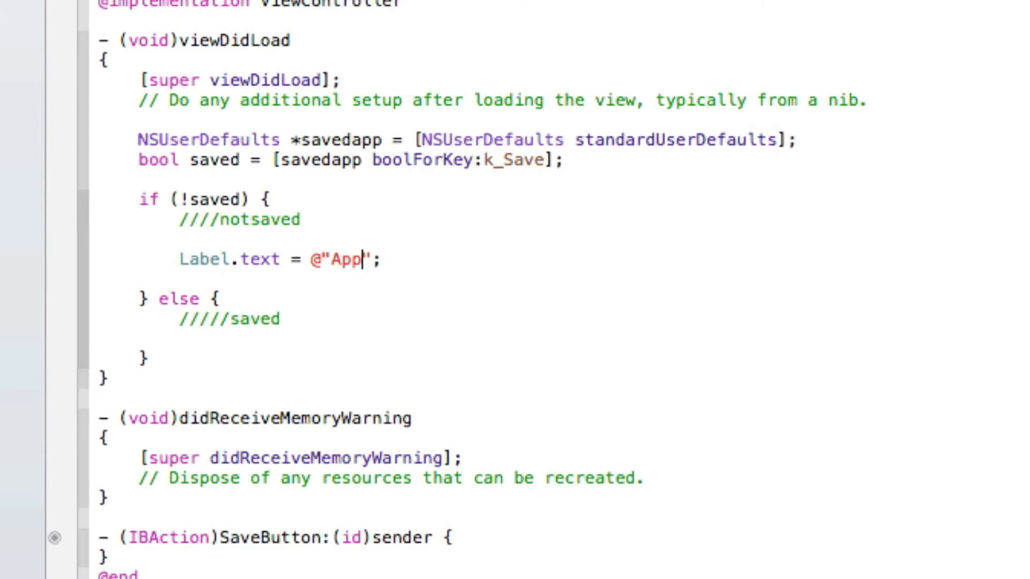
text(has not been)
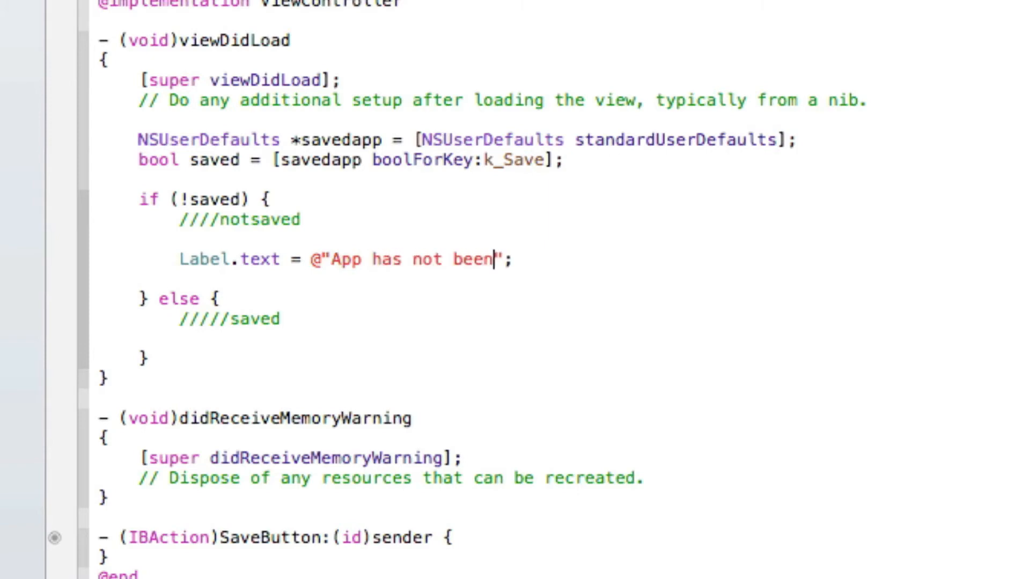
text(saved)
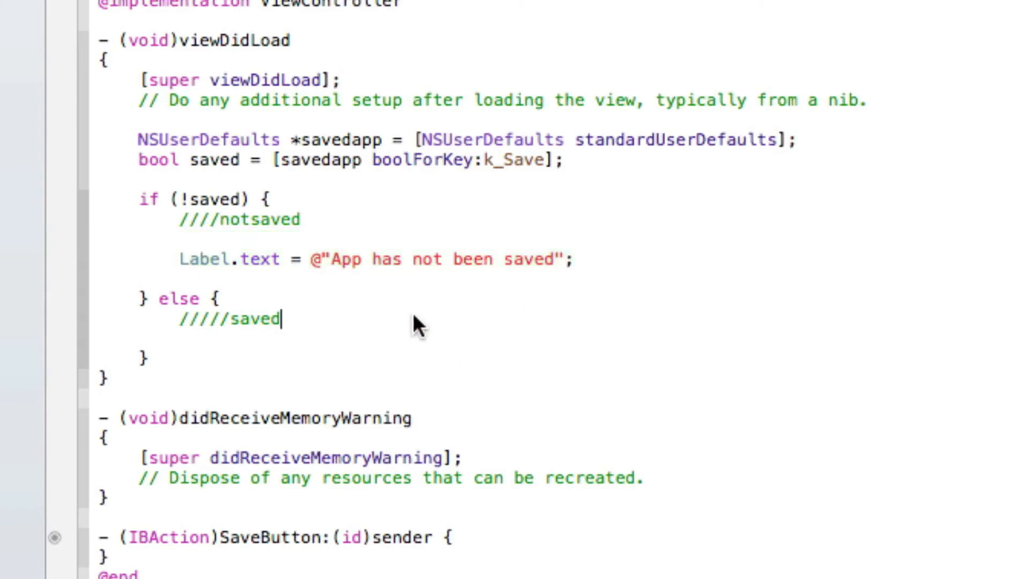
Step: Copy the line into the else branch and change it to "App has been saved"
text(Label.text = @"App has not been saved";)
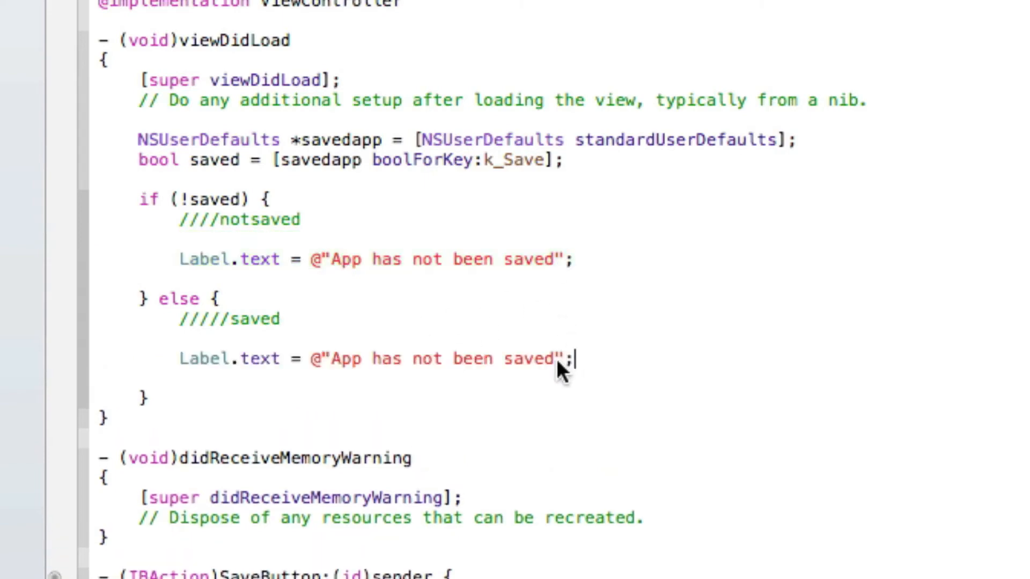
key(Backspace)
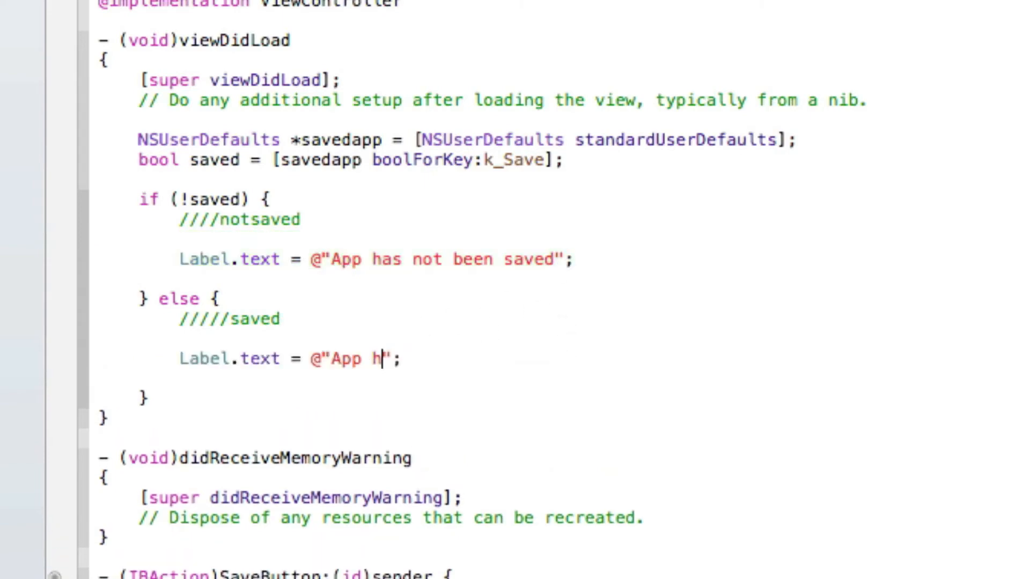
text(as been saved)
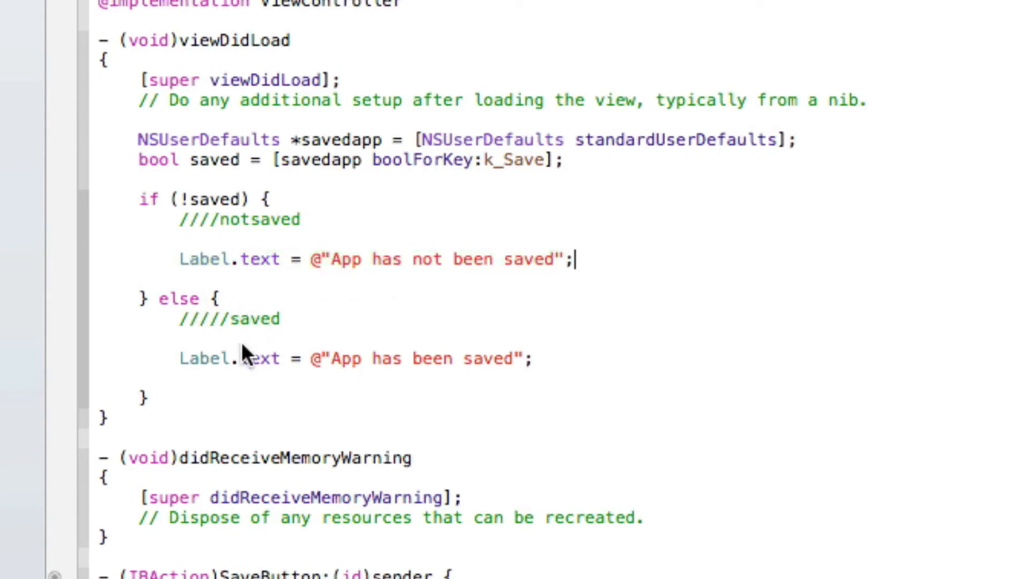
mouse_move(348, 371)
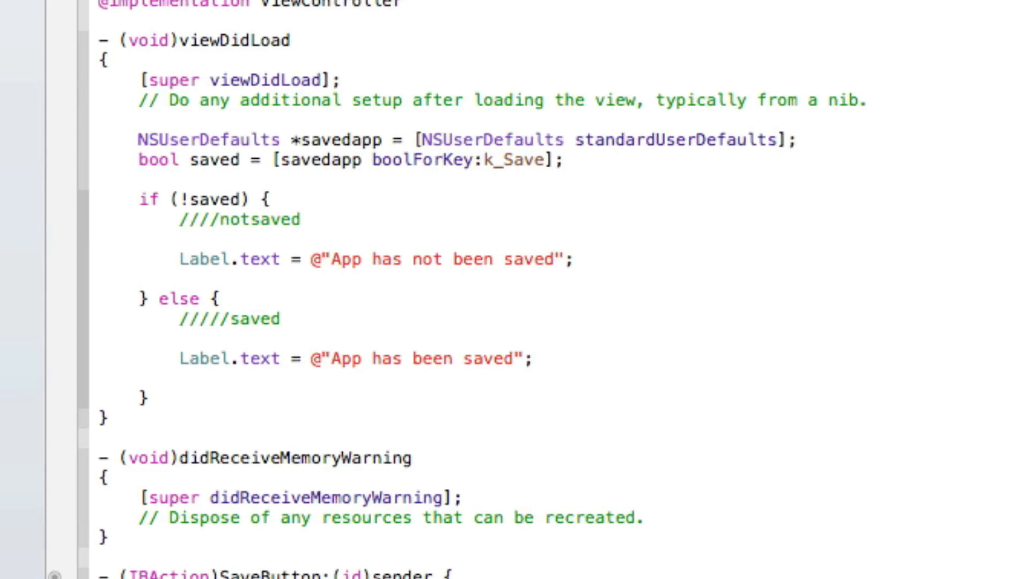
mouse_move(525, 575)
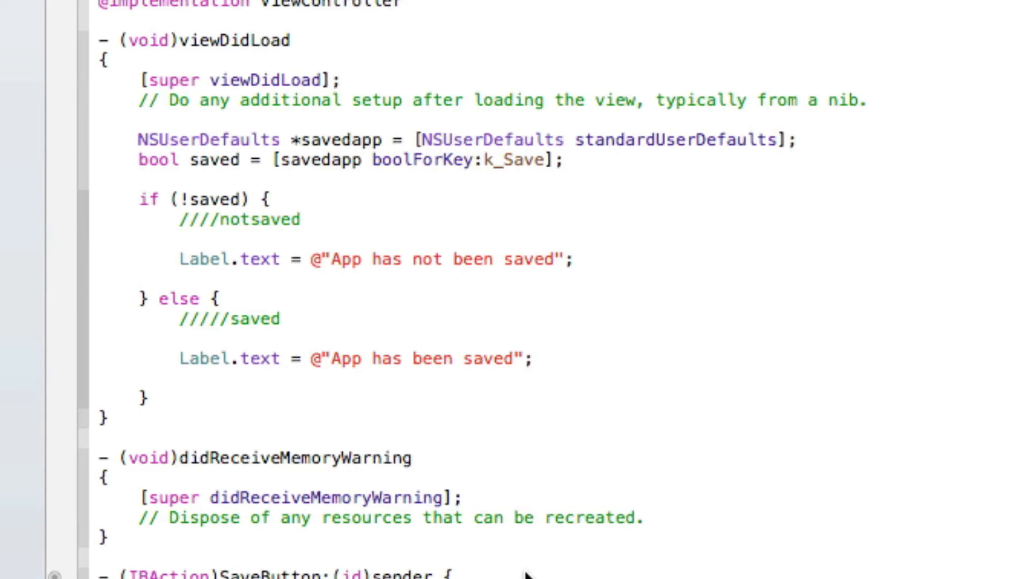
Step: In SaveButton, store [NSUserDefaults standardUserDefaults] in savedapp
scroll(down, 3)
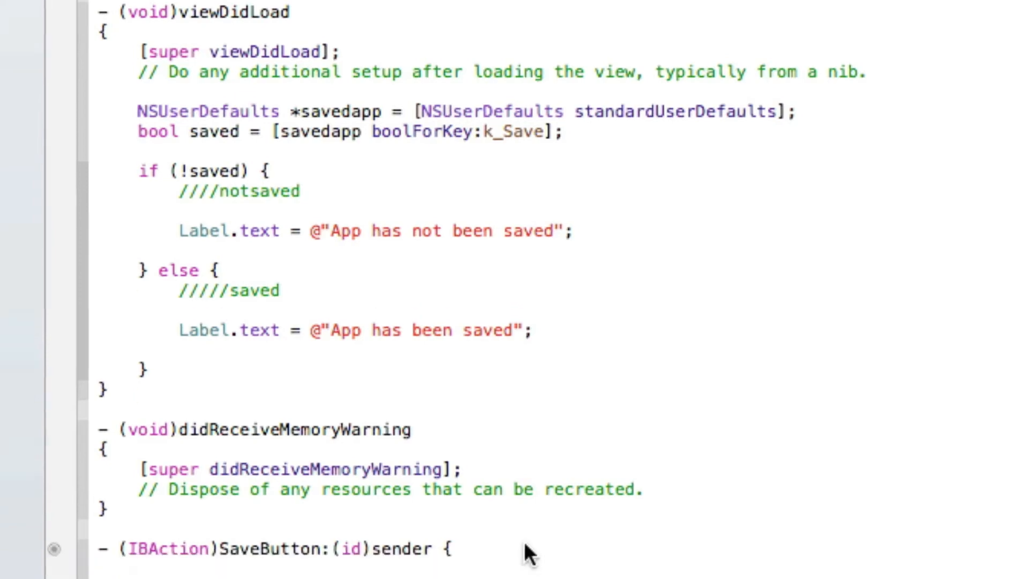
text(NSY)
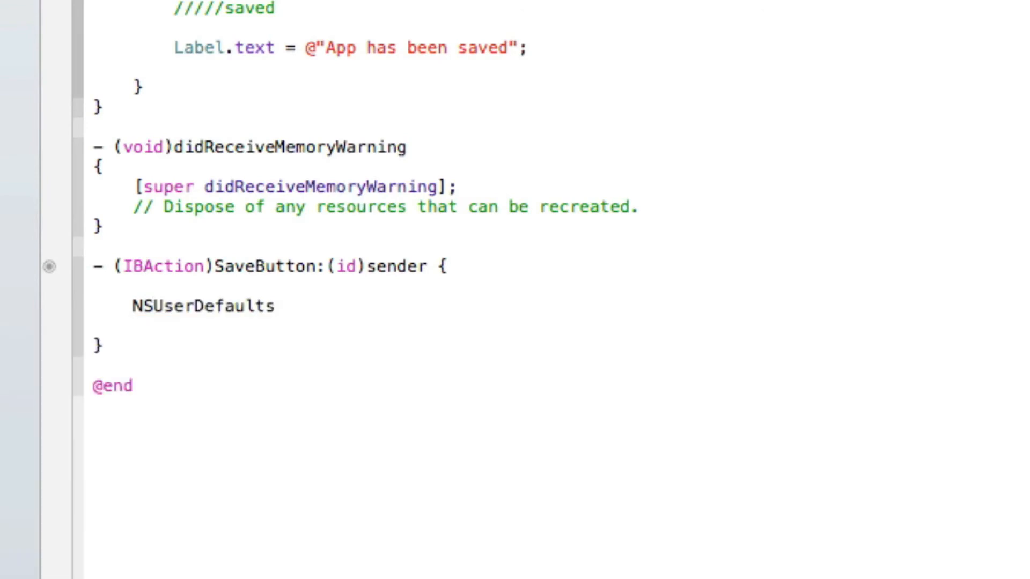
text(*savedap)
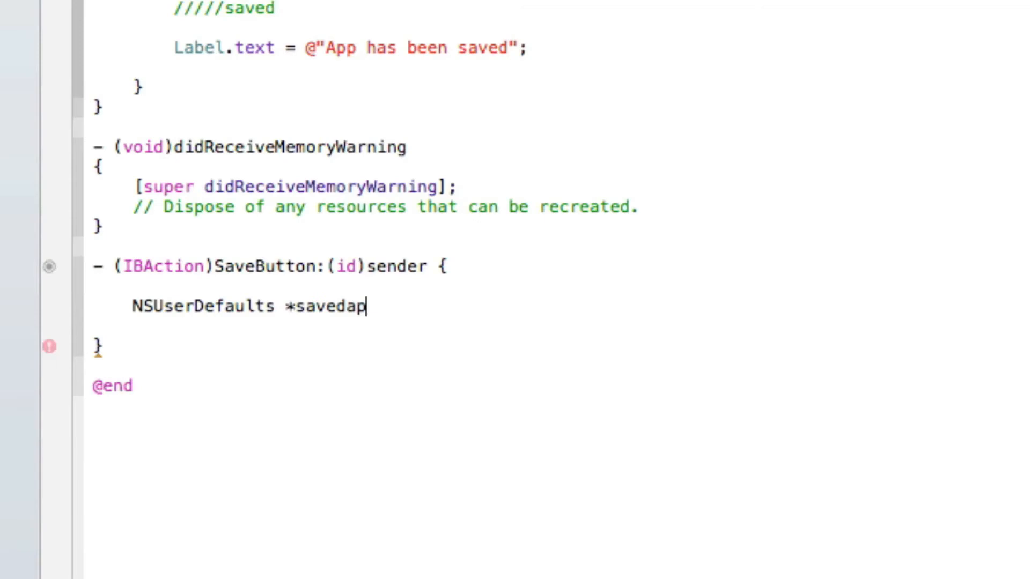
text(p =)
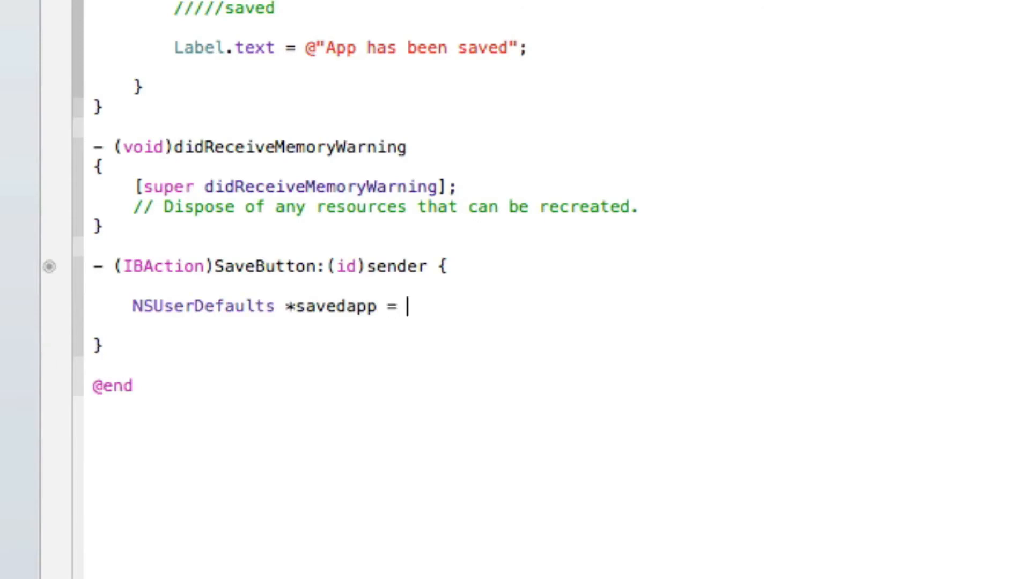
text([nsue)
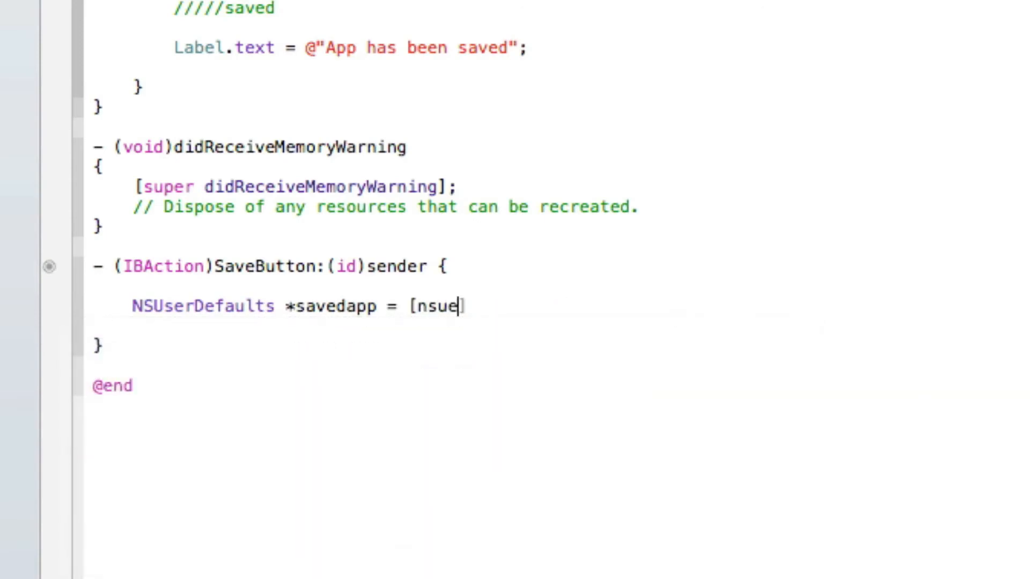
text(NSUserDefaults s)
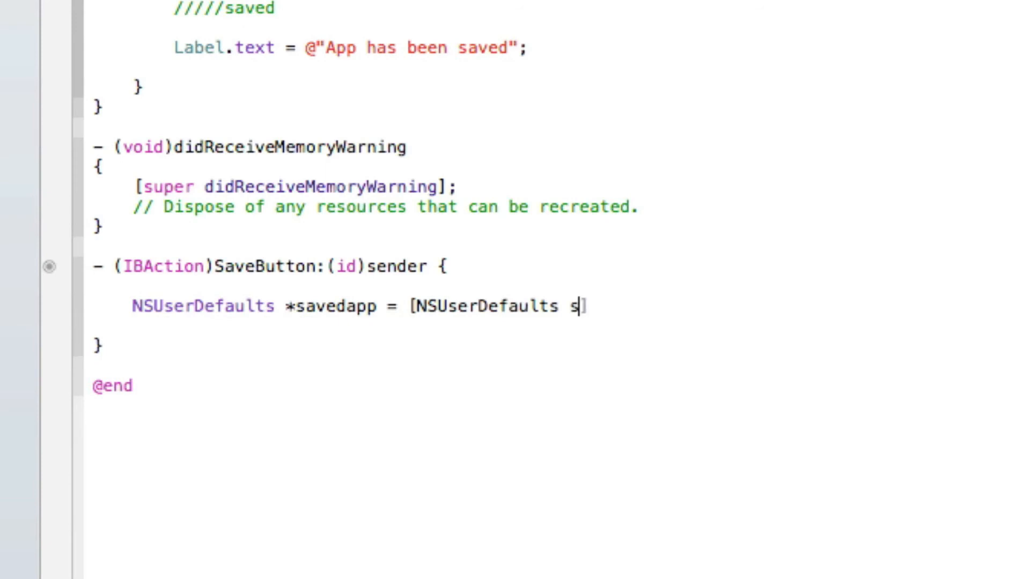
text(tandardUserDefaults];)
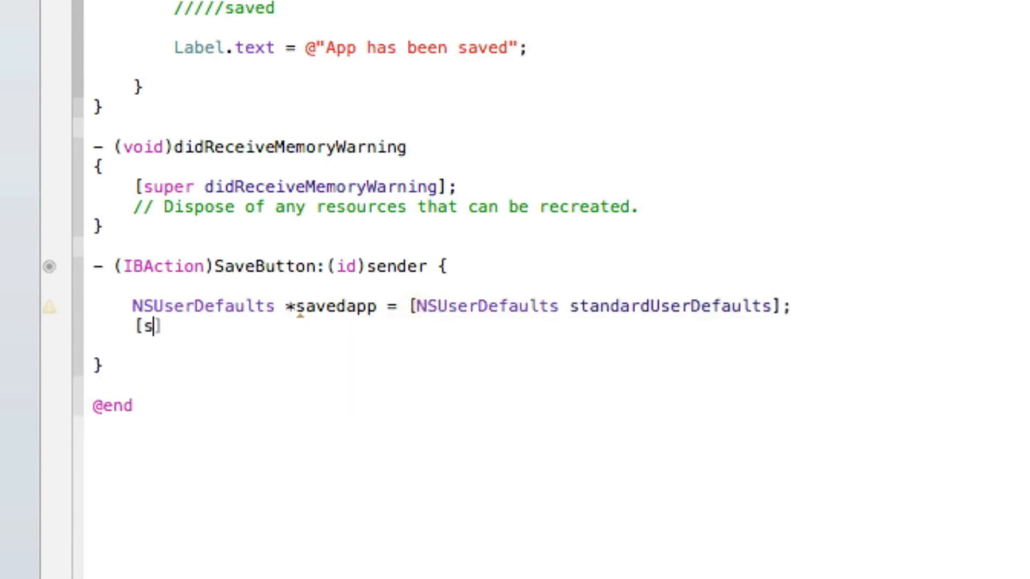
Step: Set TRUE for k_Save with setBool and call [savedapp synchronize]
text(avedapp setBool:(BOOL) forKey:(NSString *)
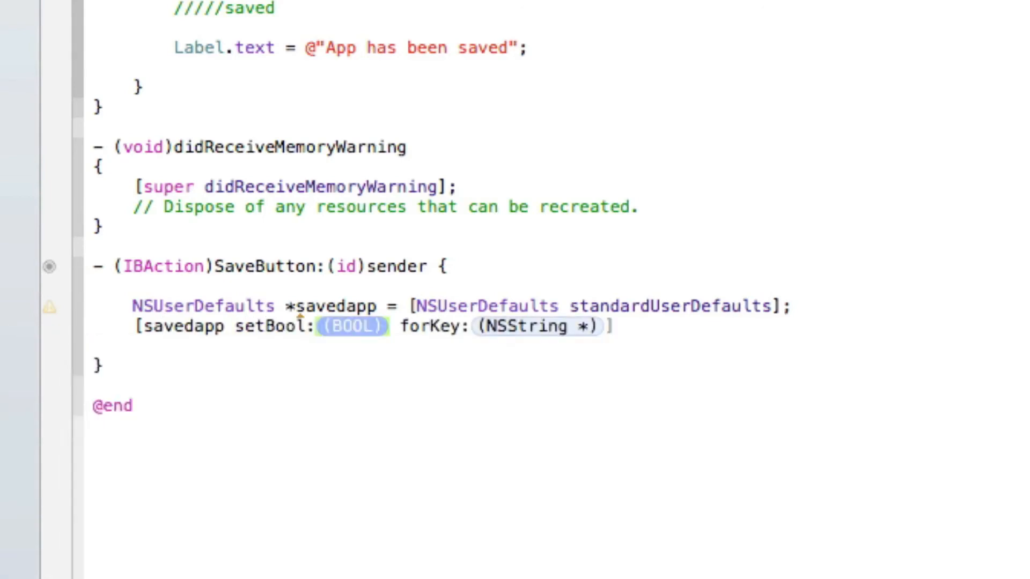
text(TRUE)
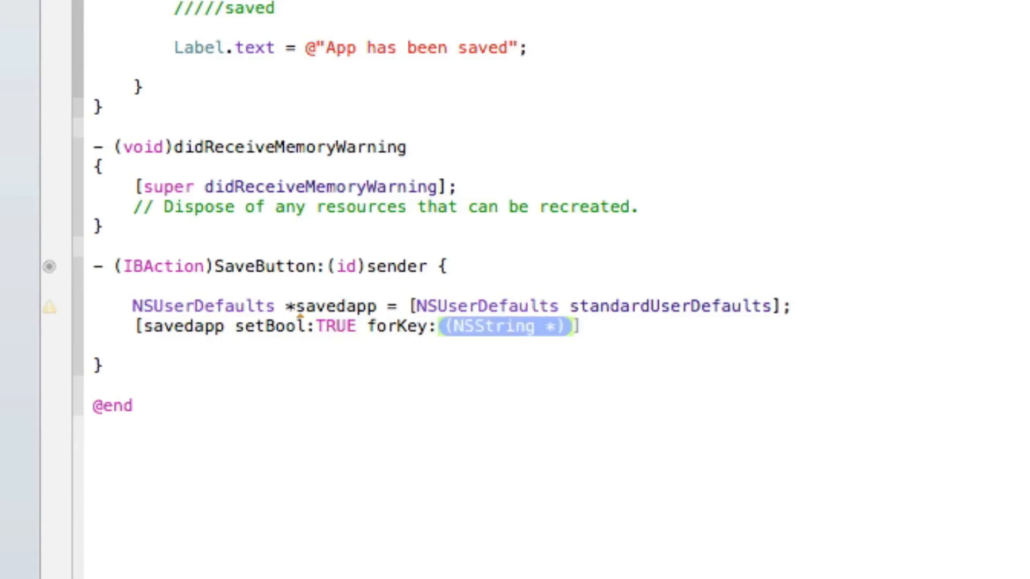
text(k_Save)
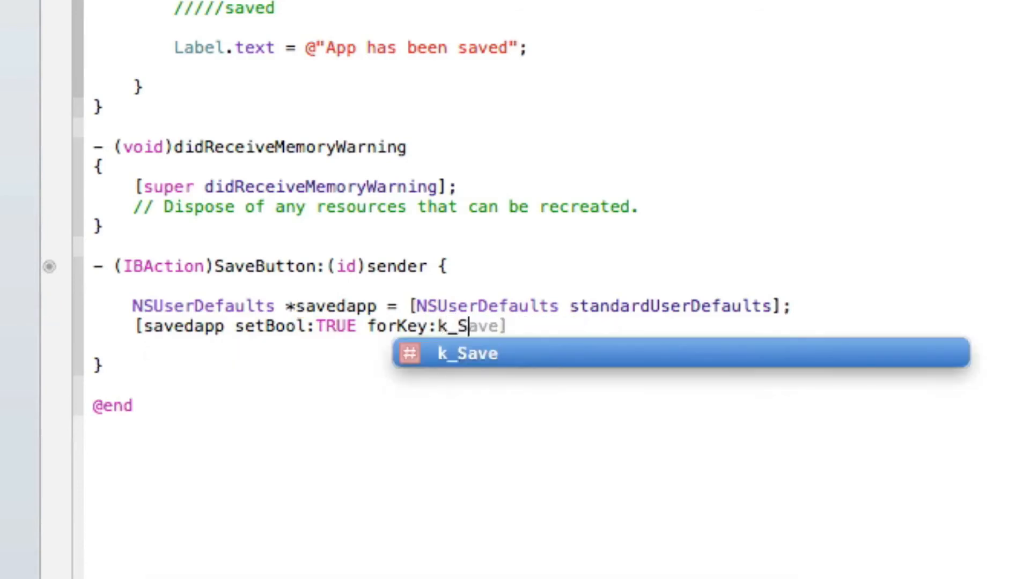
key(Return)
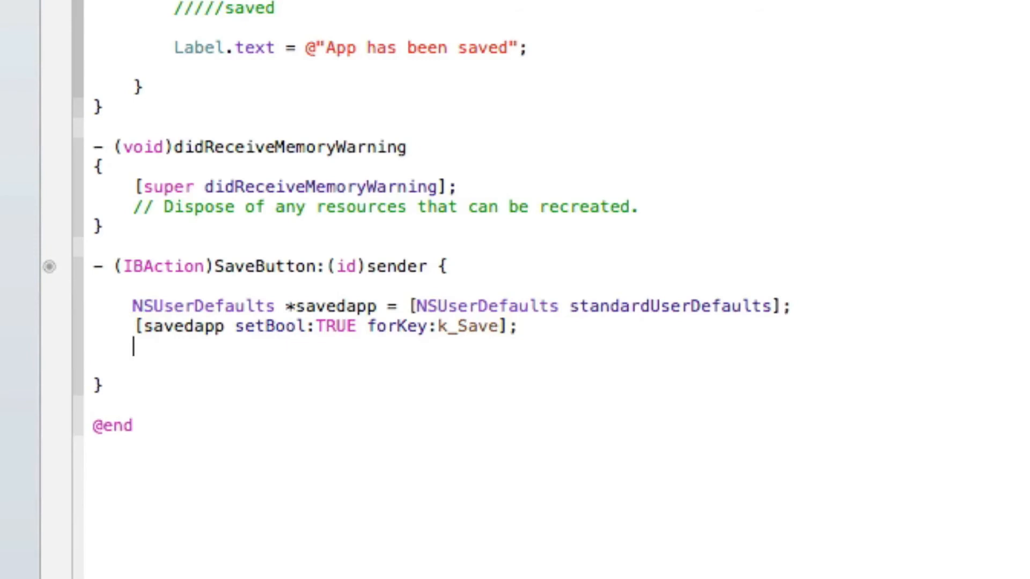
text([savedapp])
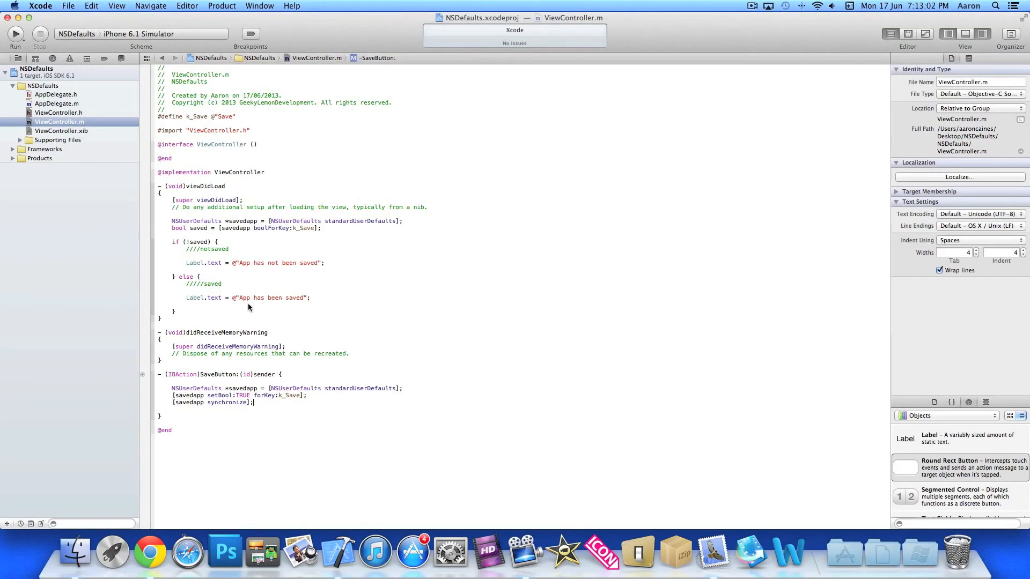
mouse_move(216, 297)
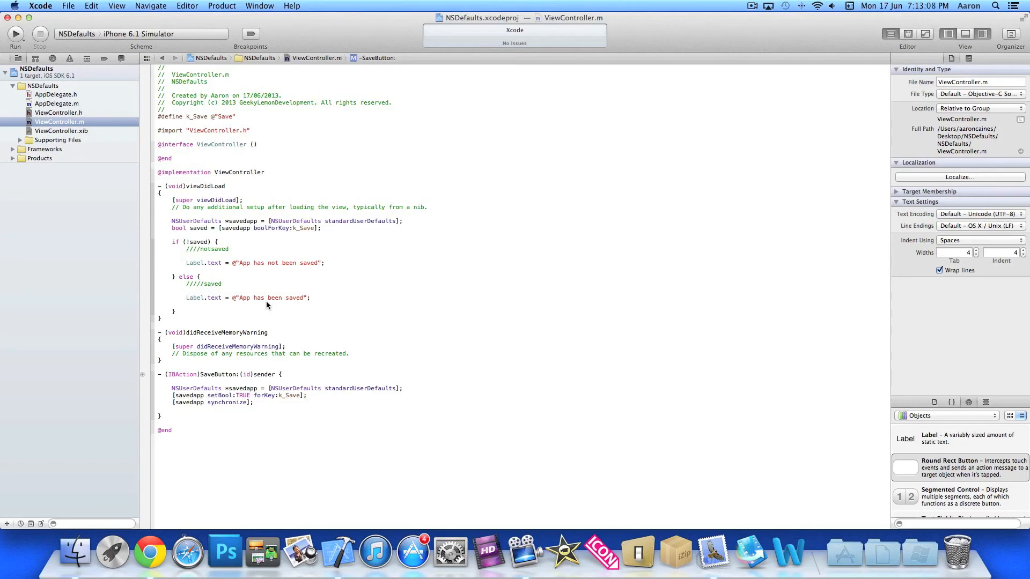
click(254, 402)
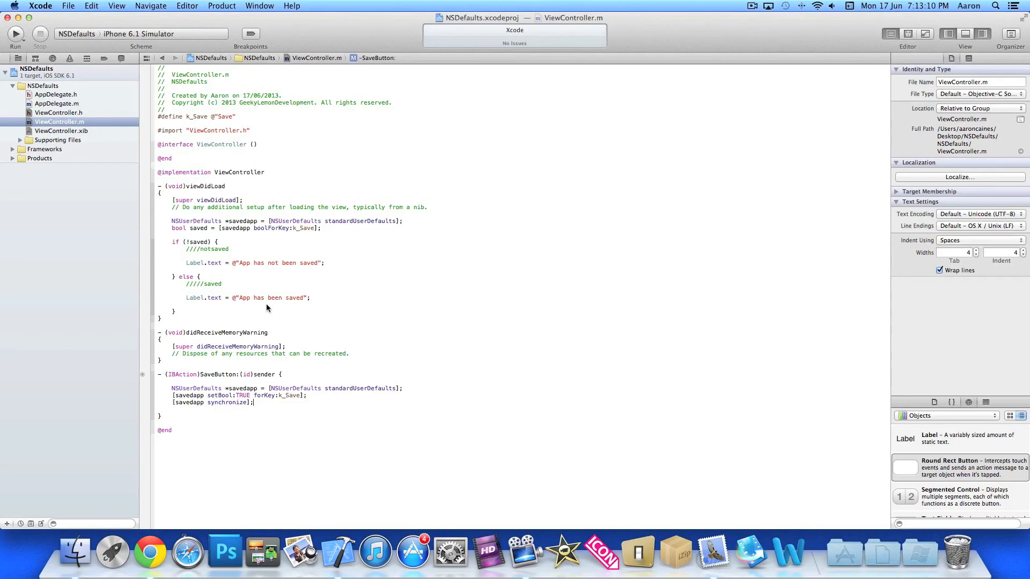
click(60, 131)
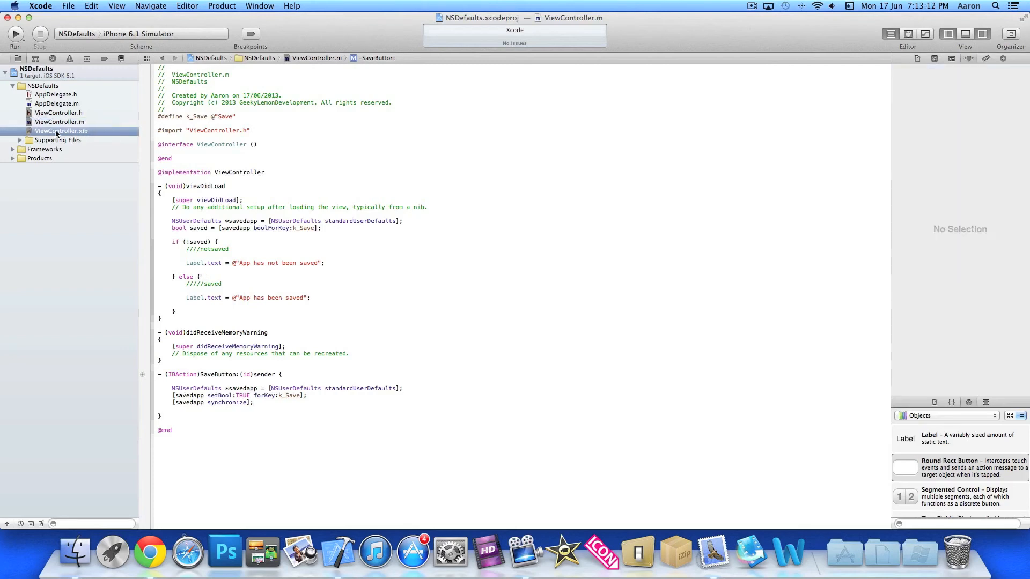
click(61, 130)
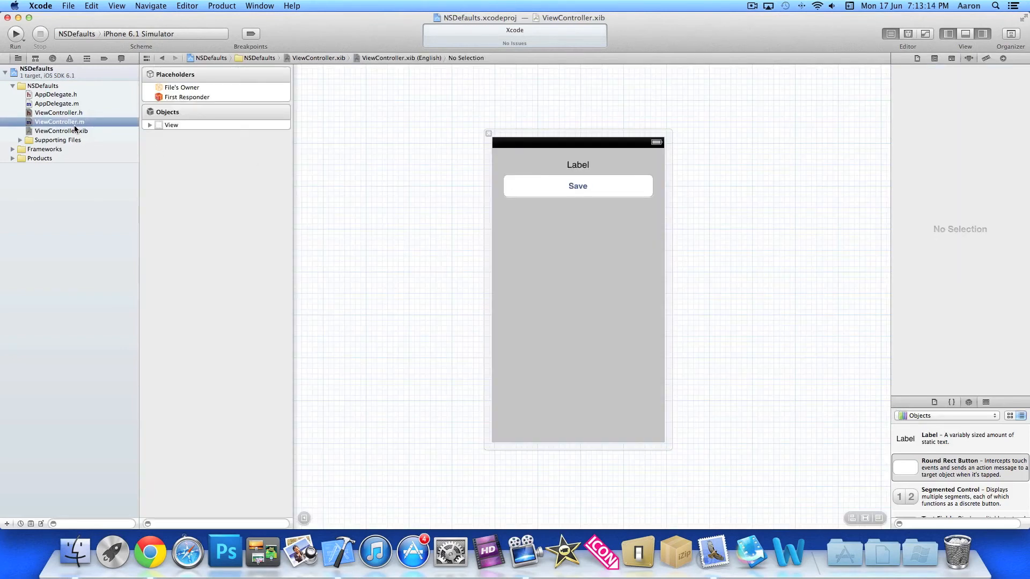
click(59, 123)
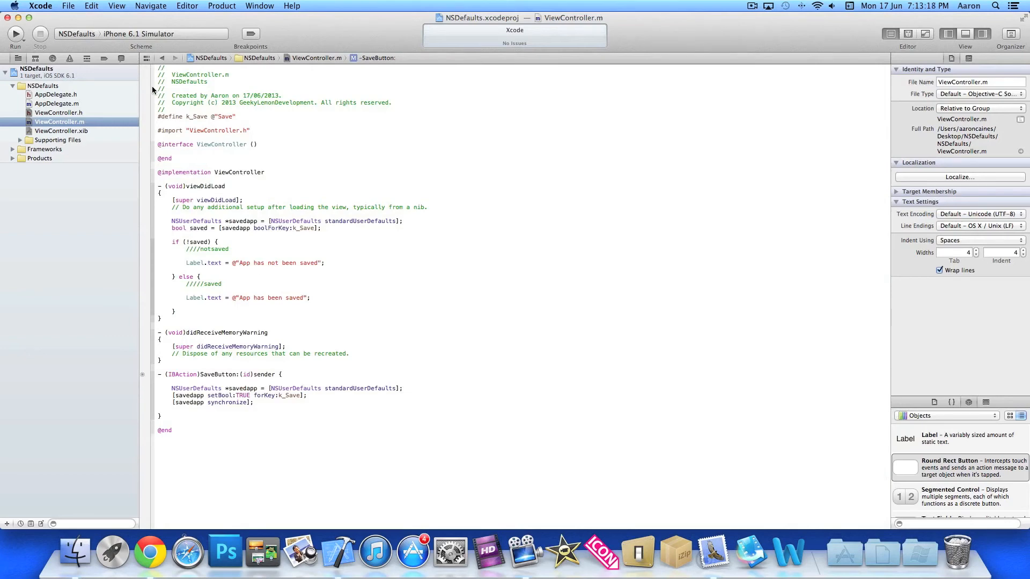
click(15, 34)
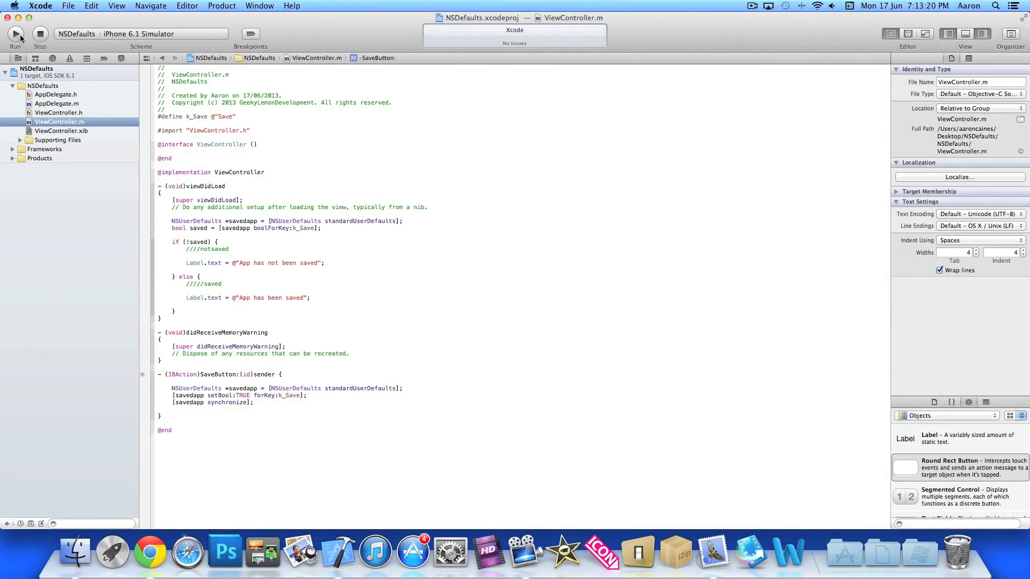
Step: Run the app in iOS Simulator and tap Save to store the flag
click(15, 33)
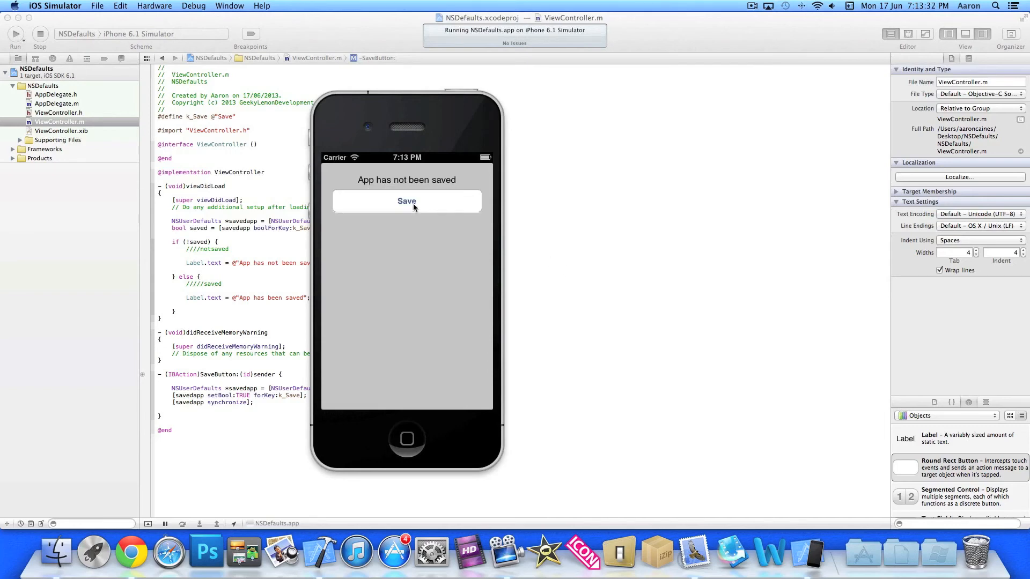
click(40, 34)
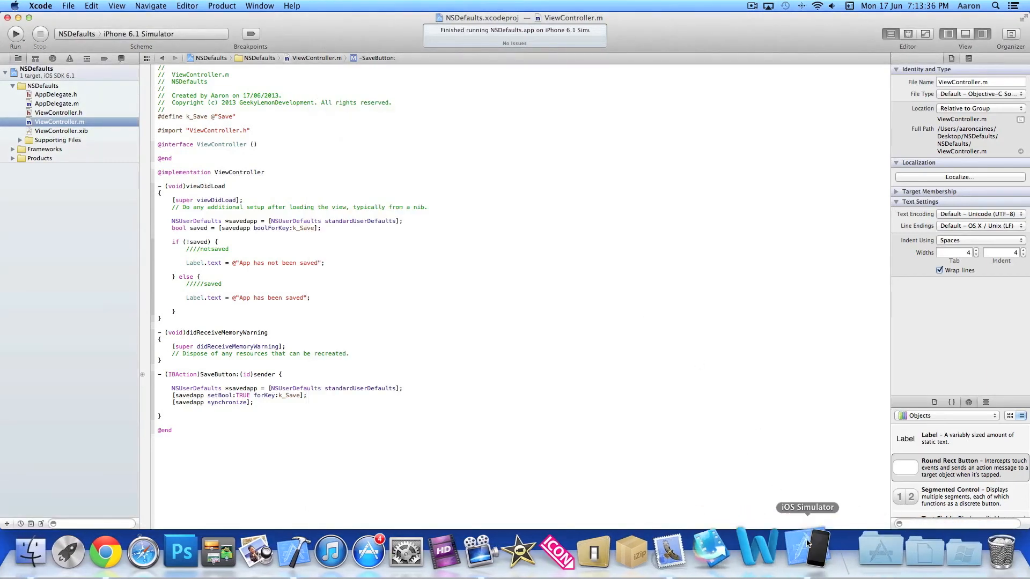
Step: Relaunch the NSDefaults app from Xcode so the simulator label reads 'App has been saved'
click(807, 550)
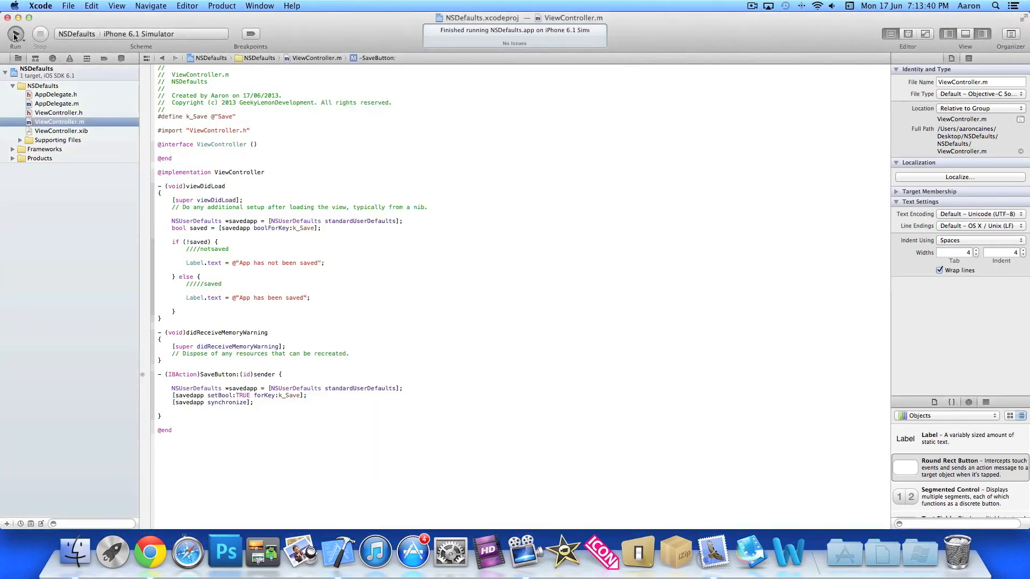
click(14, 33)
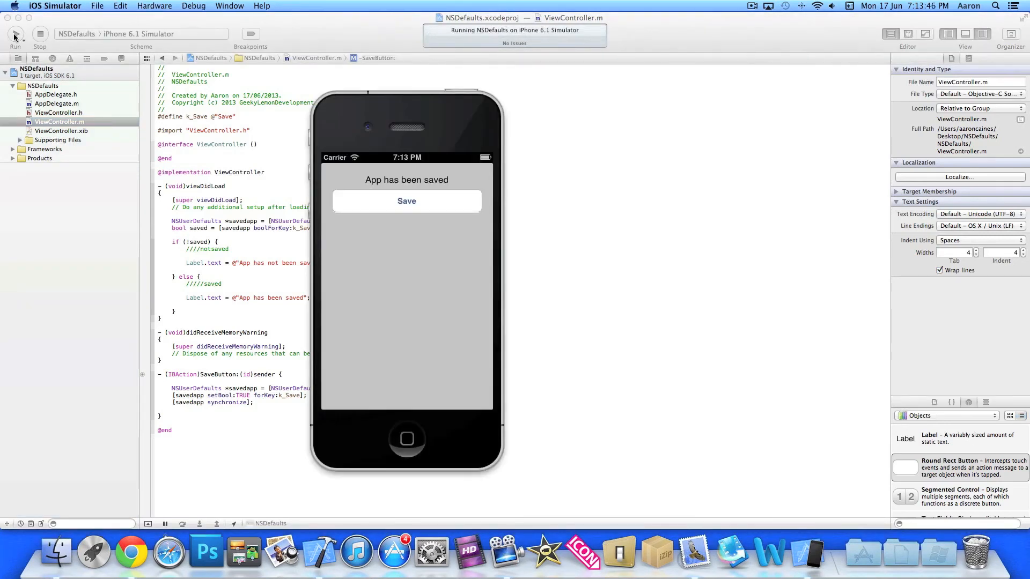
mouse_move(431, 192)
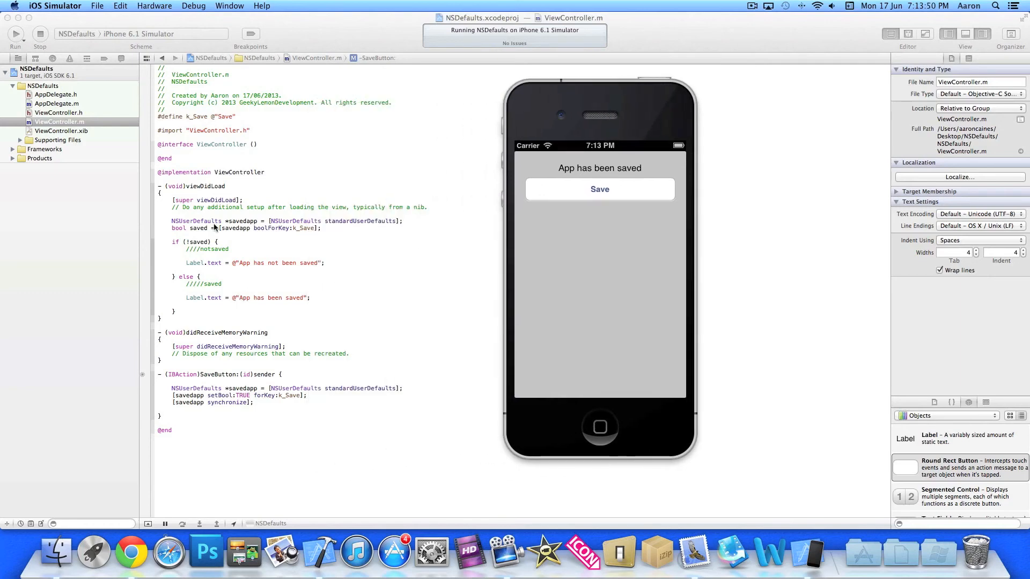
mouse_move(227, 315)
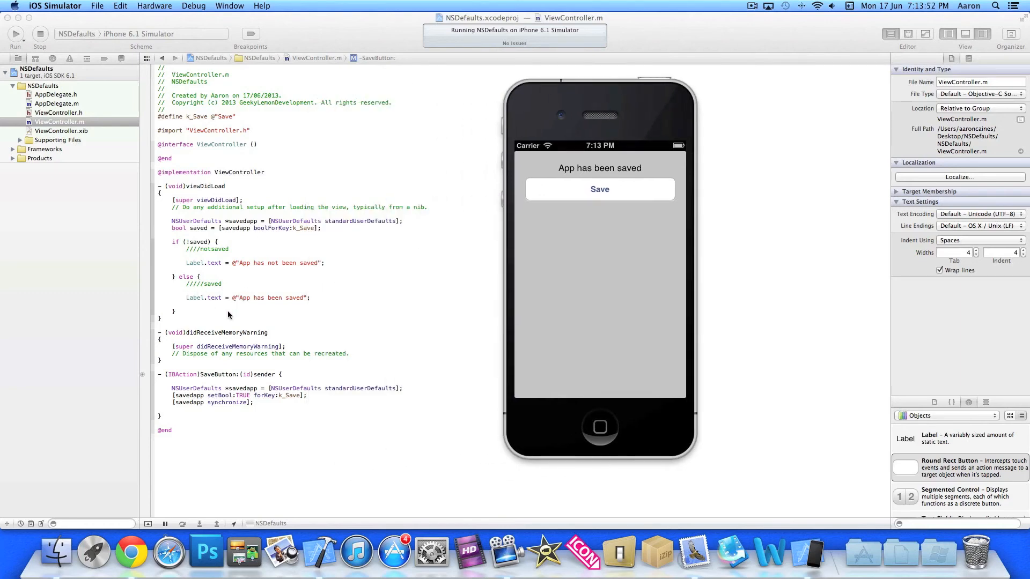